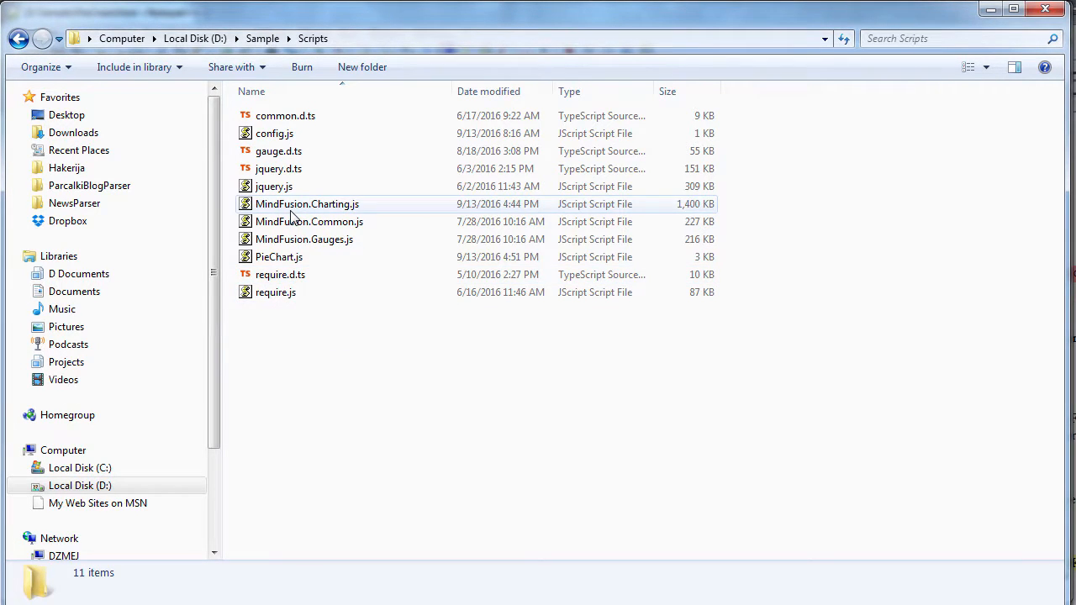
# Open config.js from the Scripts folder in Notepad++ via its Explorer context menu.
pyautogui.click(274, 134)
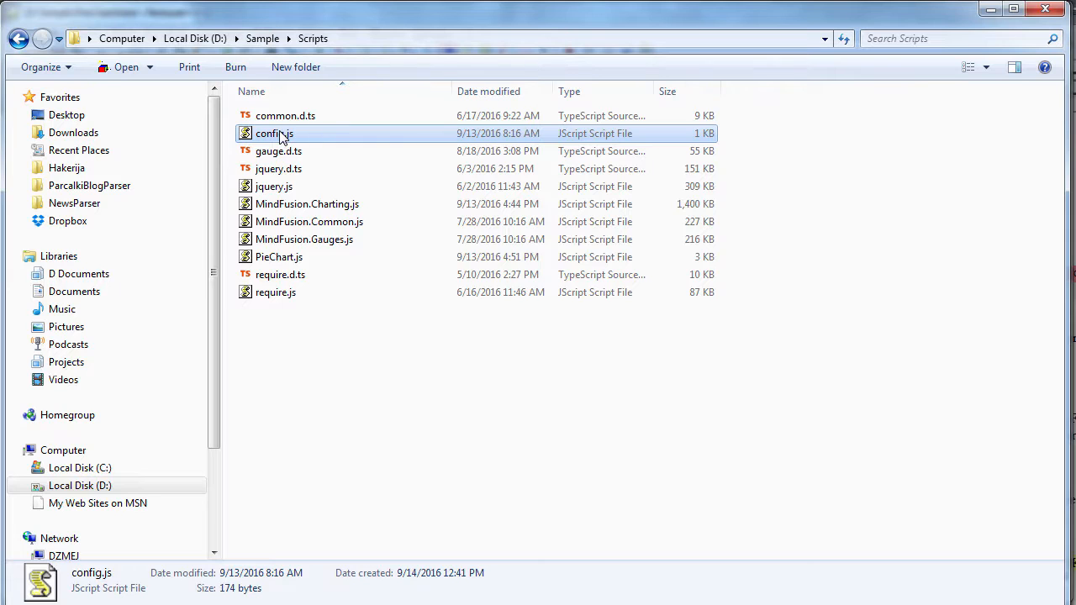
pyautogui.rightClick(274, 133)
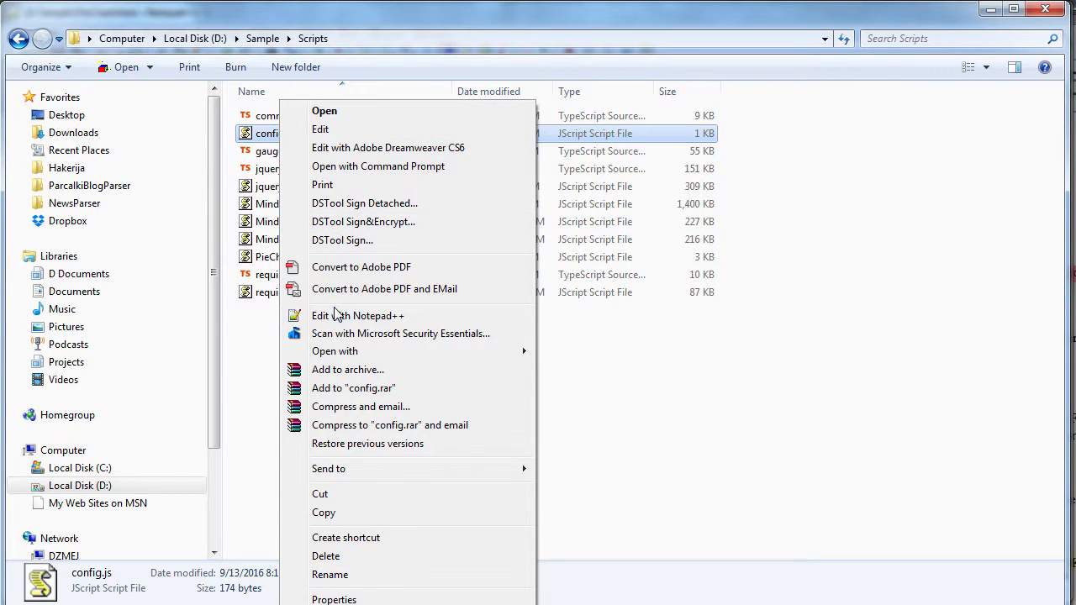
pyautogui.click(357, 316)
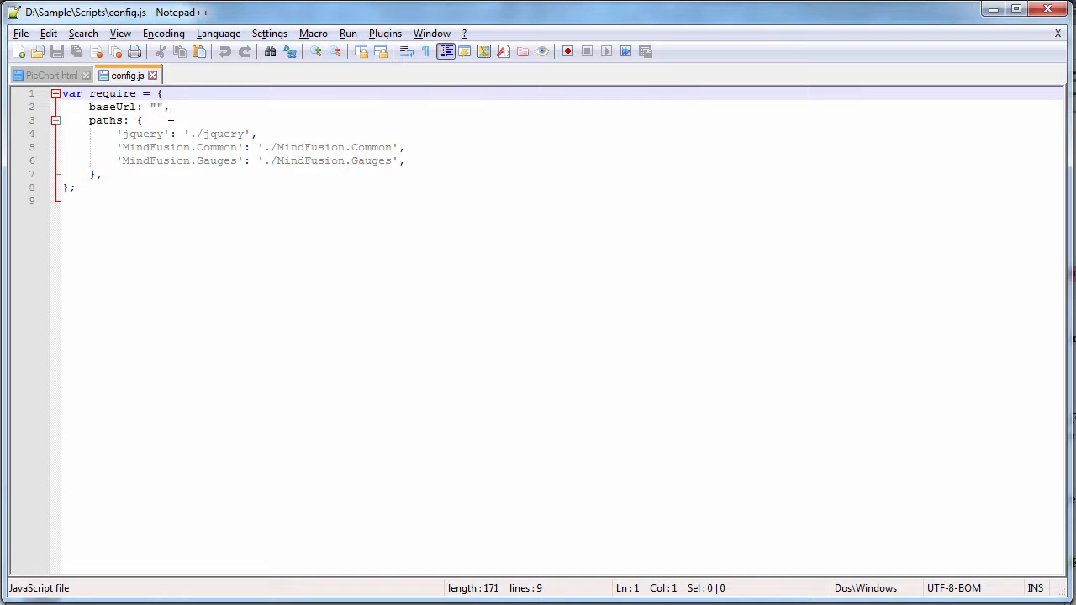
# Note the empty baseUrl in config.js, then switch to the PieChart.html document.
pyautogui.click(156, 108)
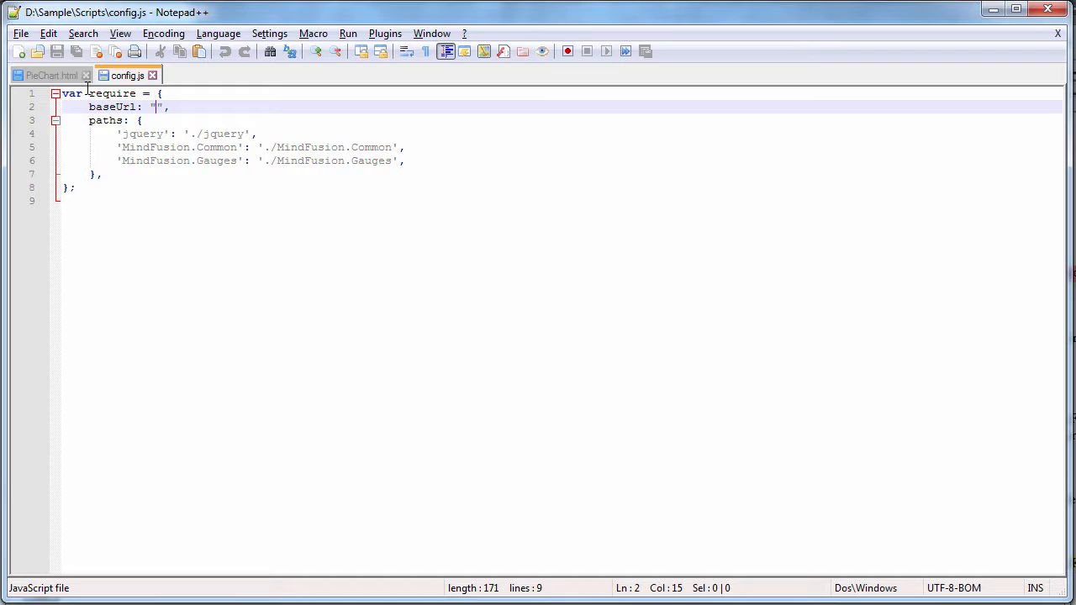
pyautogui.click(47, 74)
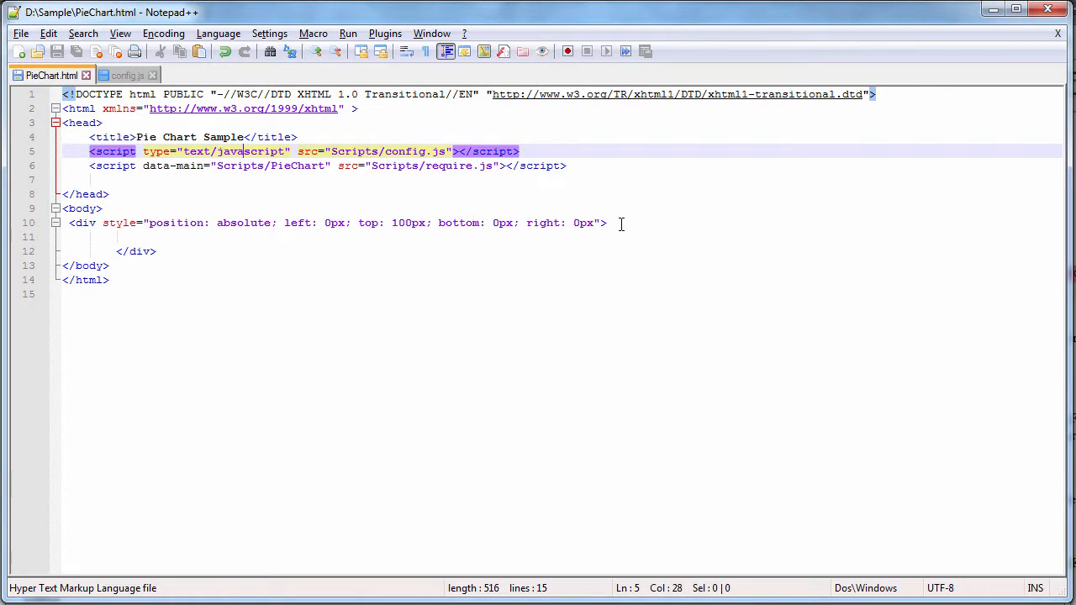
# Add a canvas element with id pieChart, width 600px and height 600px inside the div.
pyautogui.write('<canvas id="')
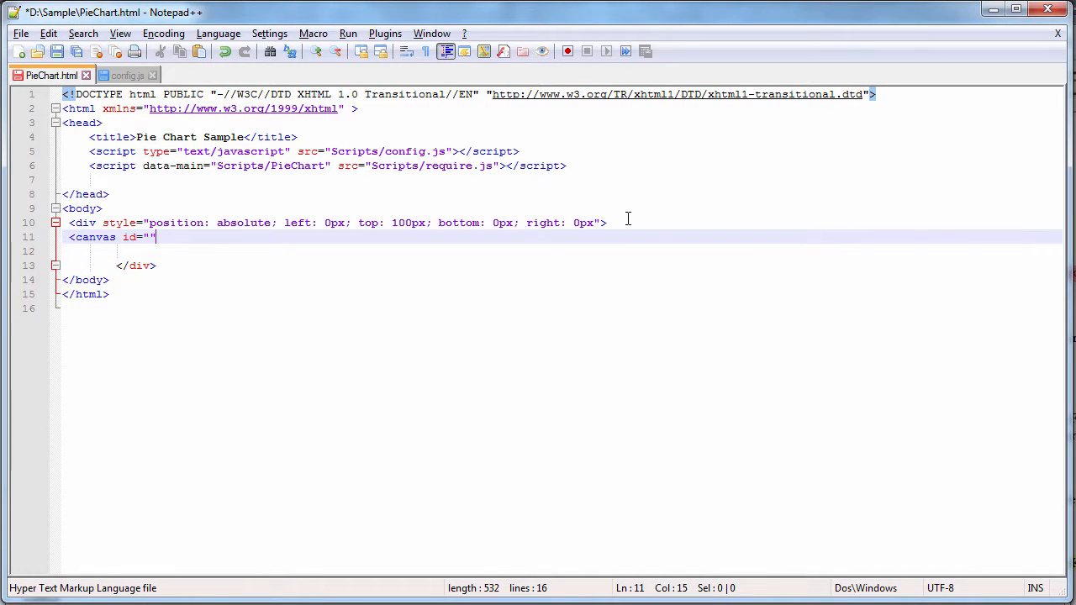
pyautogui.write('pieChart')
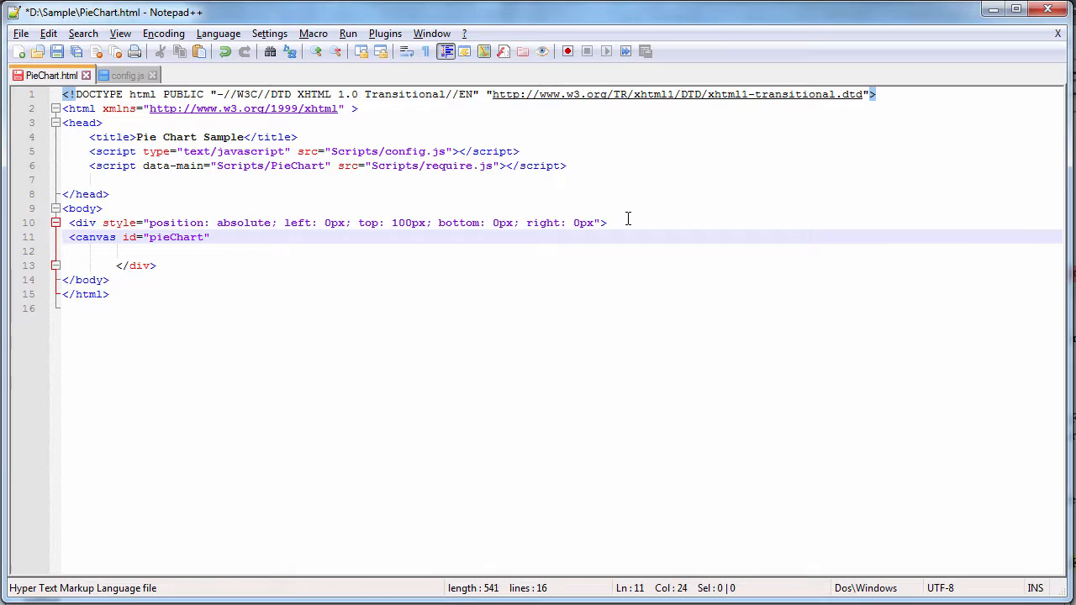
pyautogui.write('width=')
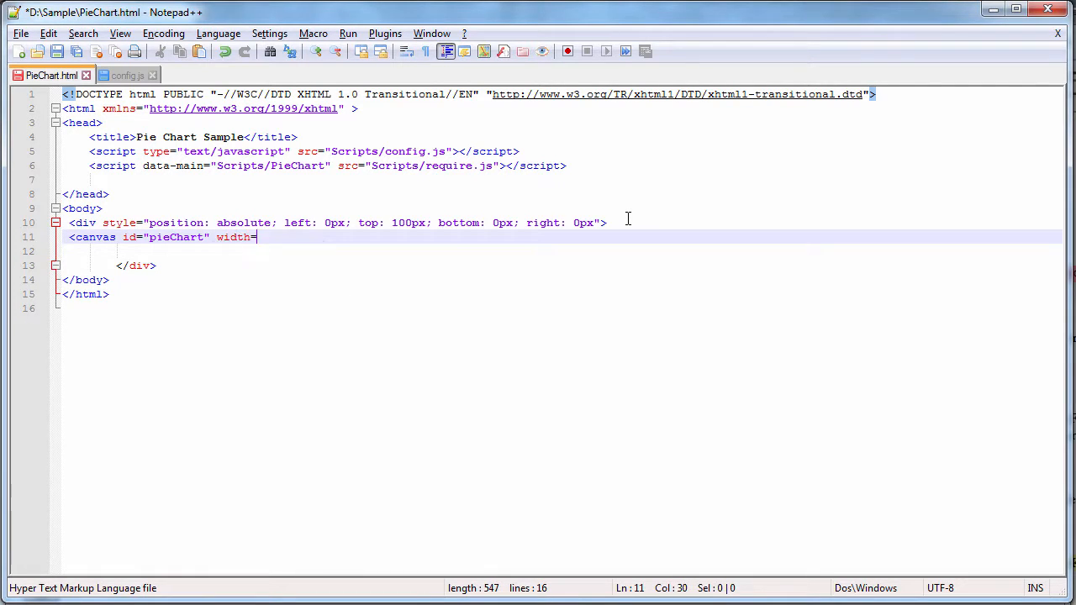
pyautogui.write('"600"')
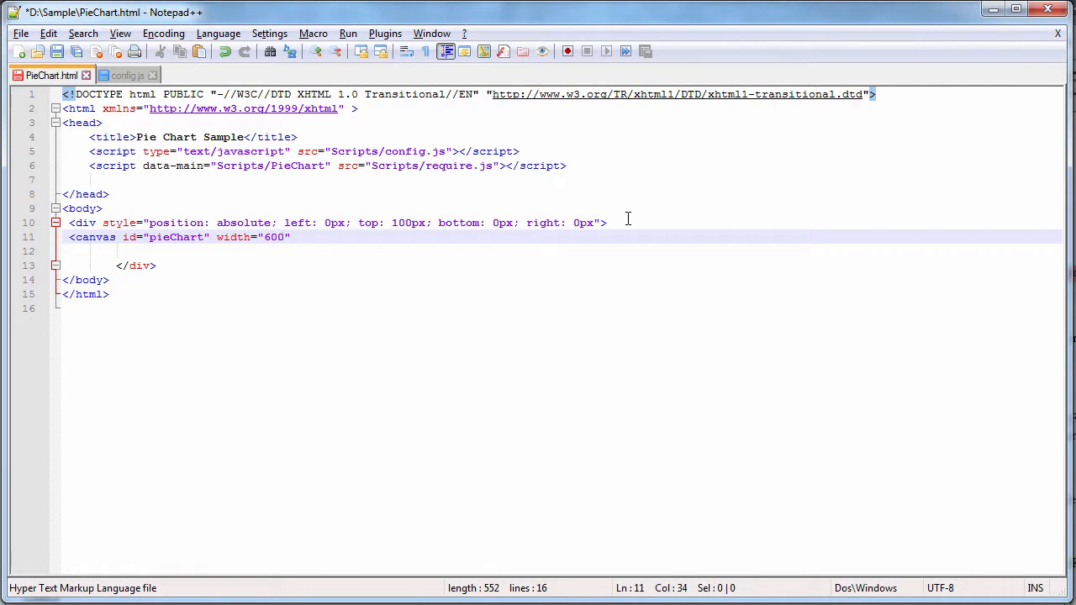
pyautogui.write('px" height')
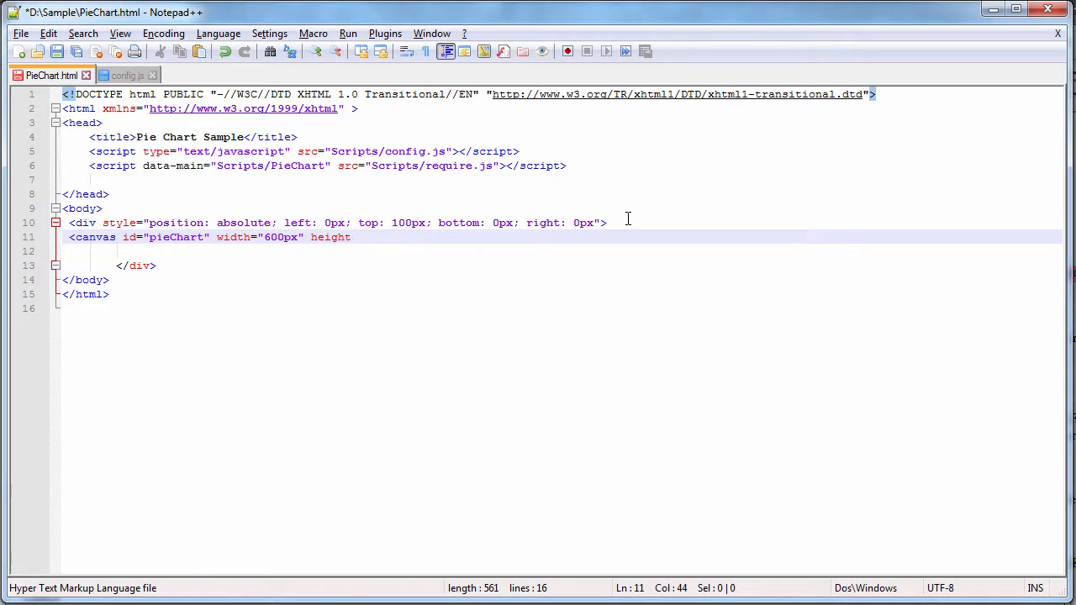
pyautogui.write('="600px">')
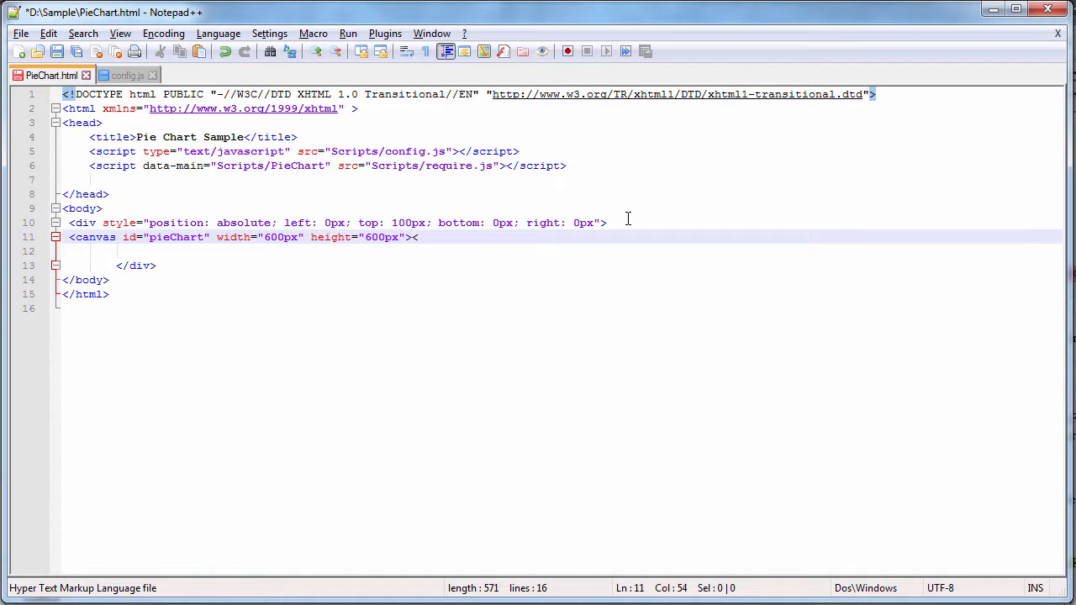
pyautogui.write('</canvas')
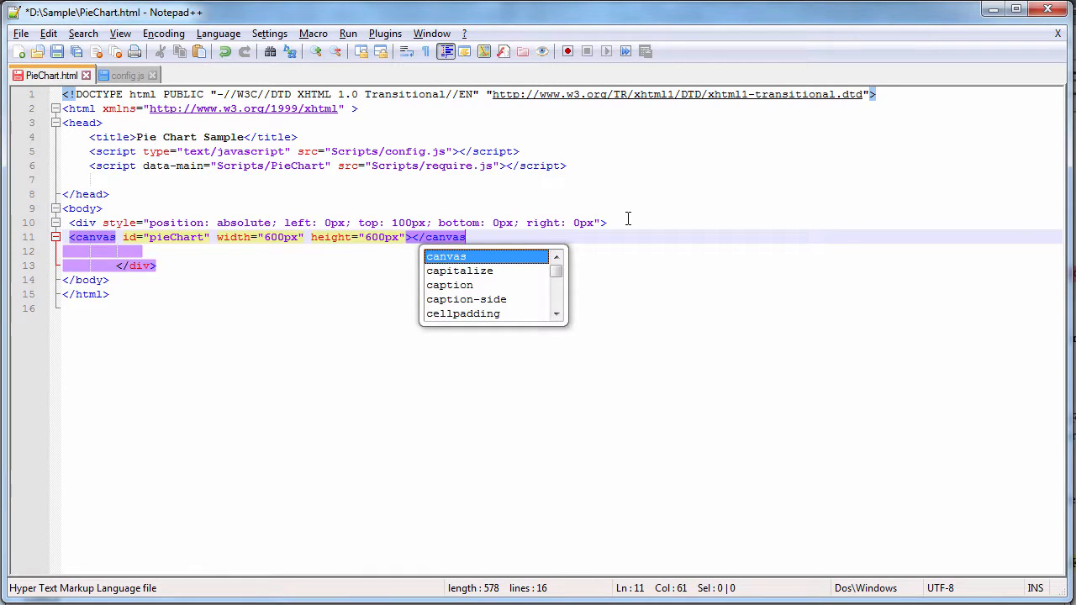
pyautogui.click(20, 34)
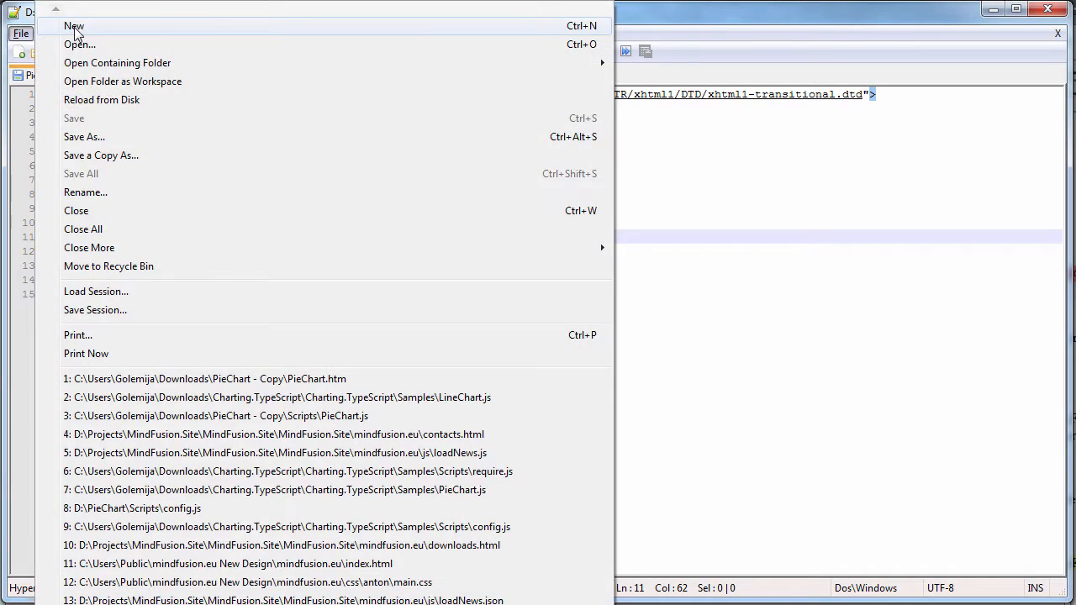
# Create a new document and save it as PieChart with the JavaScript file type in Scripts.
pyautogui.click(74, 27)
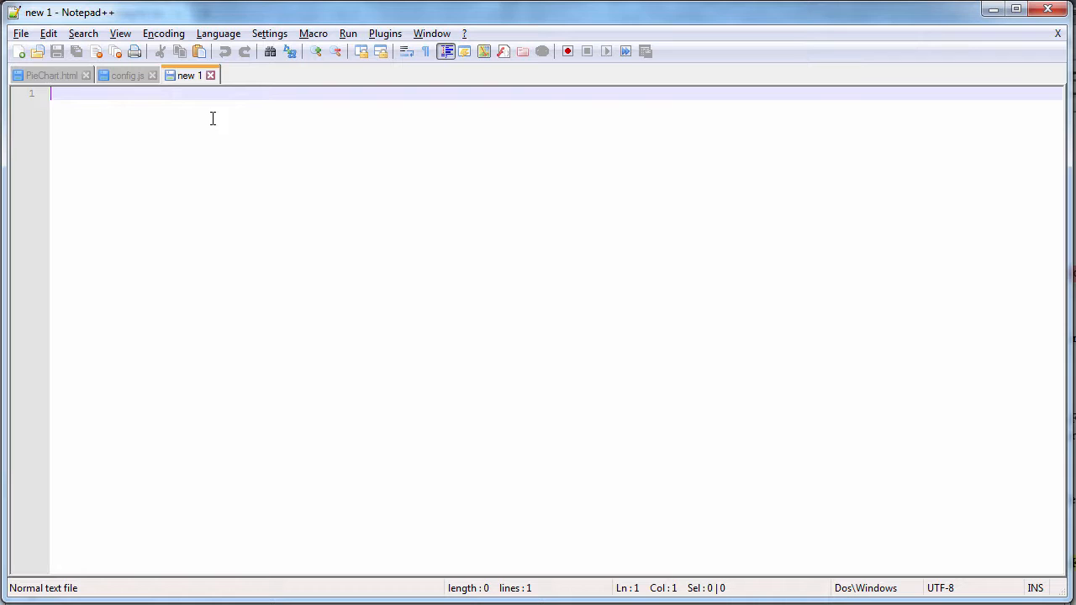
pyautogui.click(21, 33)
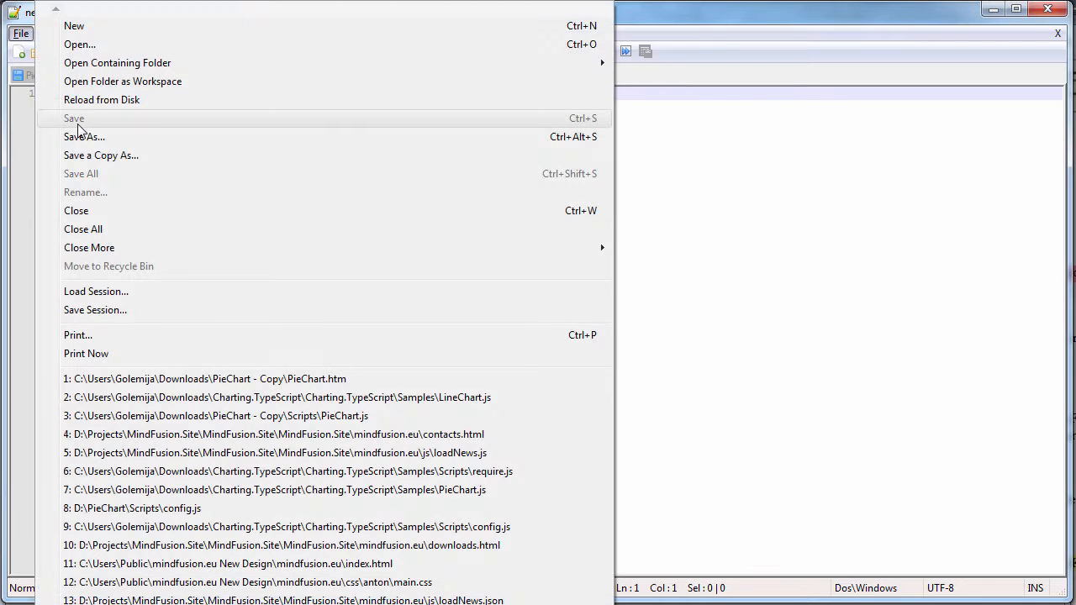
pyautogui.click(84, 136)
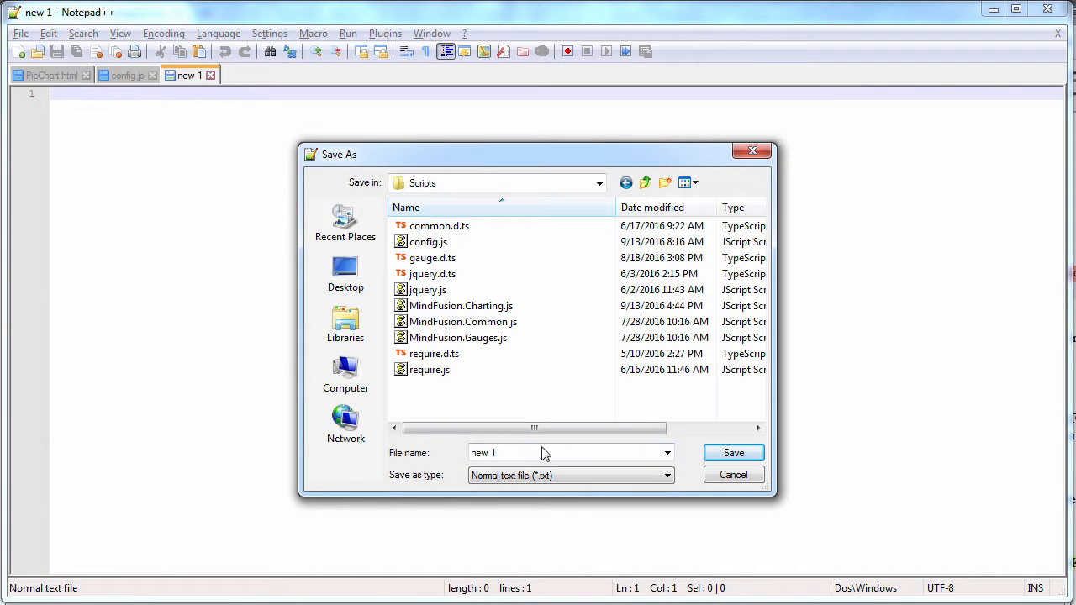
pyautogui.write('Pie')
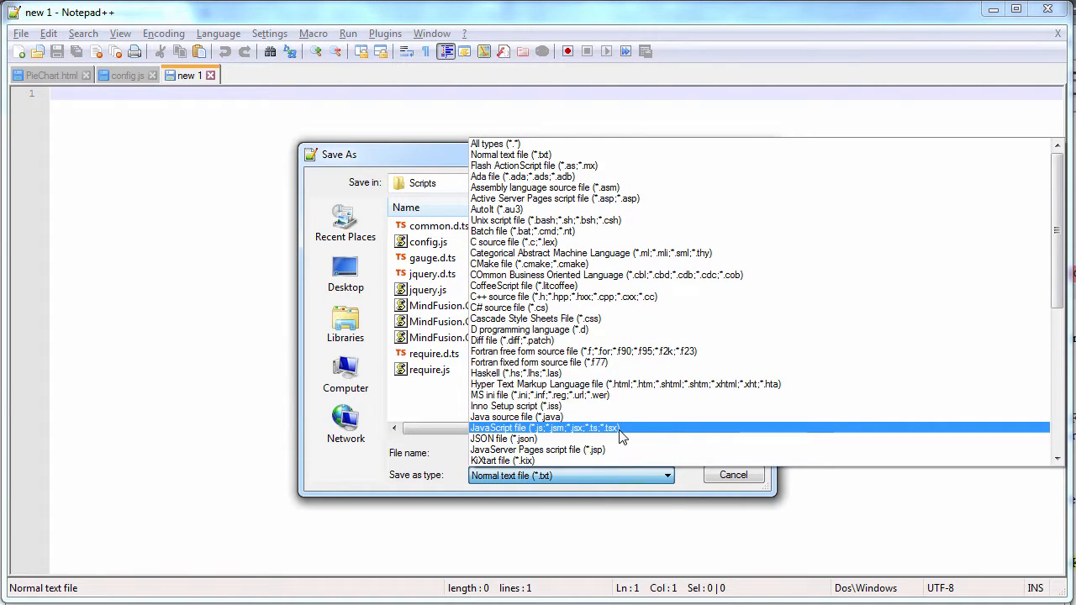
pyautogui.click(545, 429)
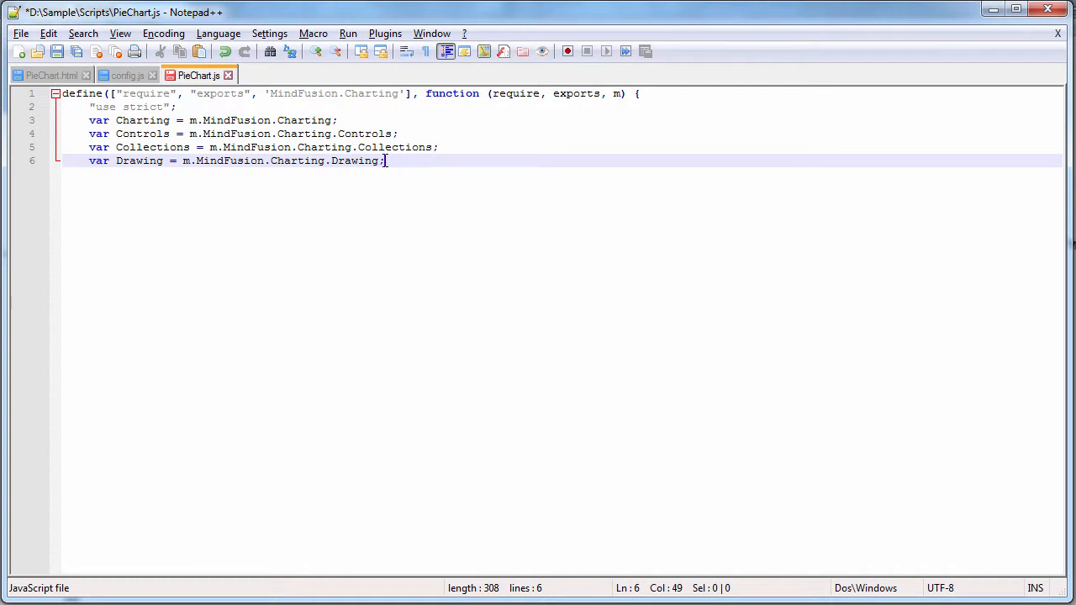
# Close the define block and start var pieChart = new Controls.PieChart.
pyautogui.press('Enter')
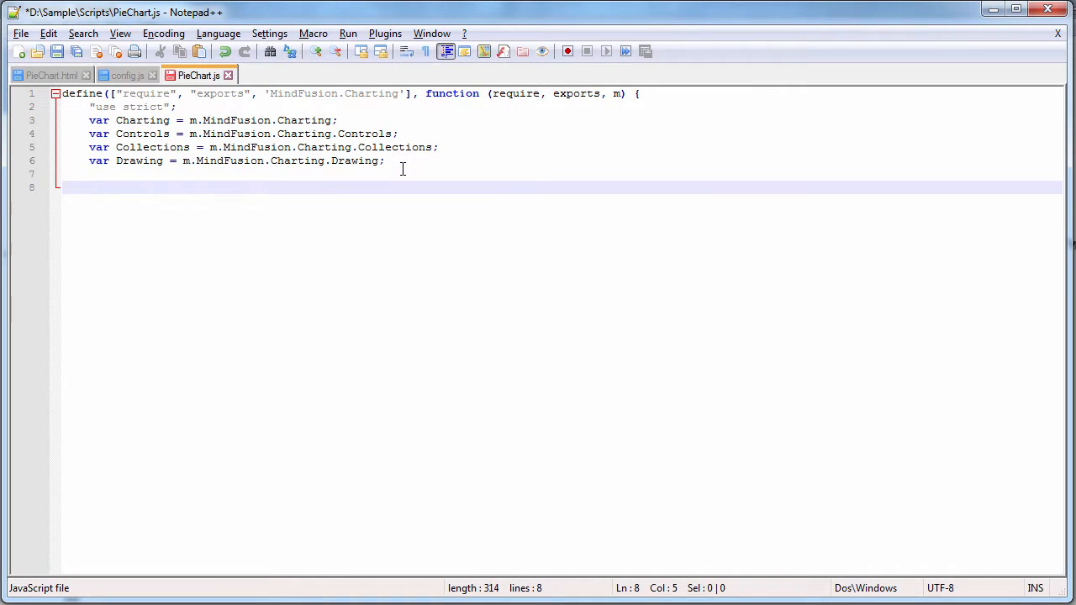
pyautogui.write('});')
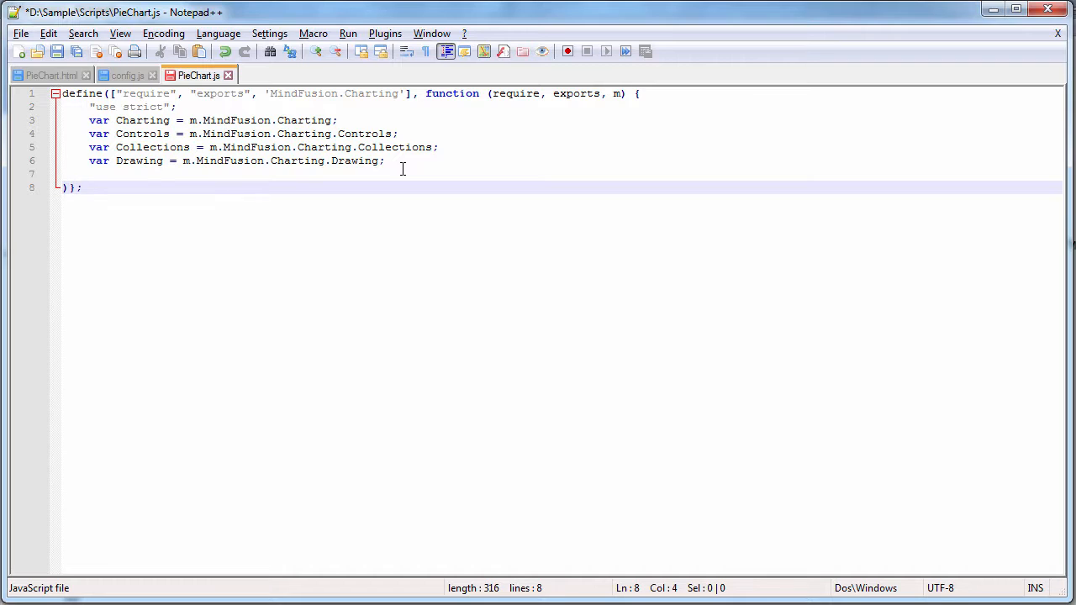
pyautogui.write('var p')
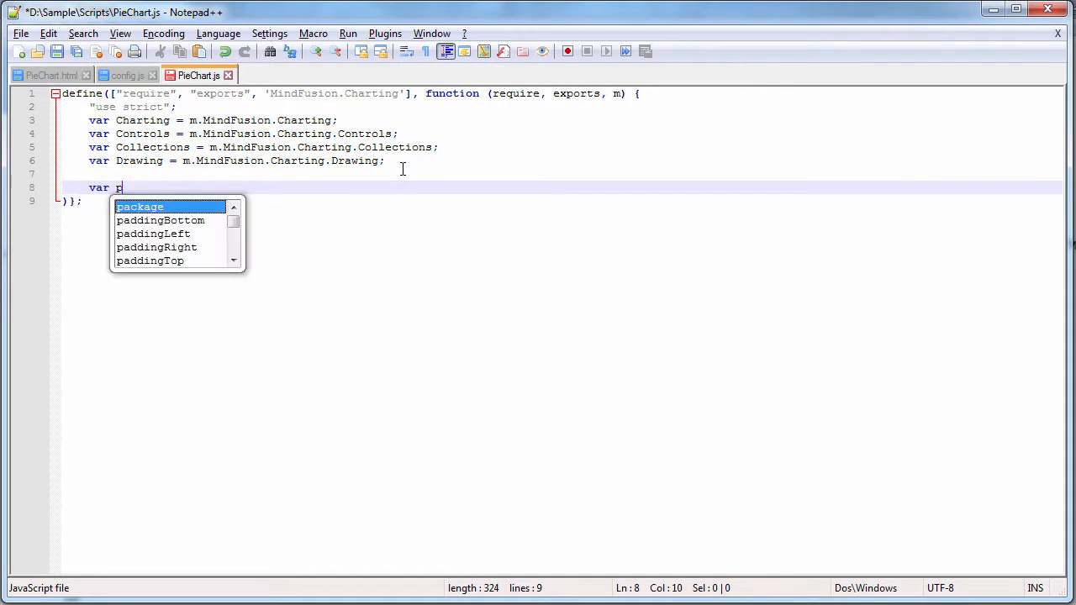
pyautogui.write('ieChart = new')
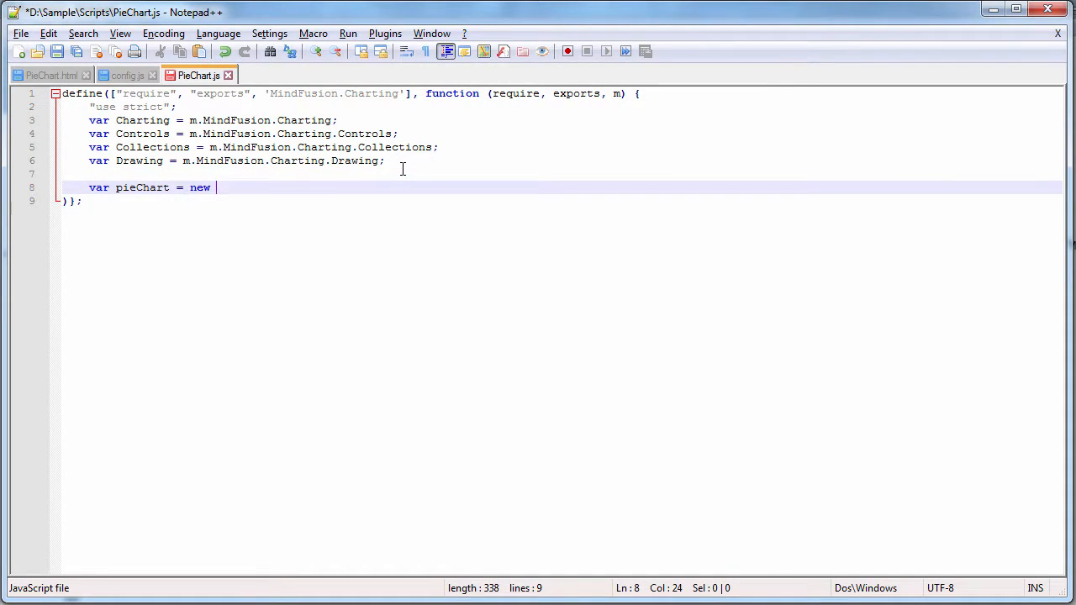
pyautogui.write('Controls.')
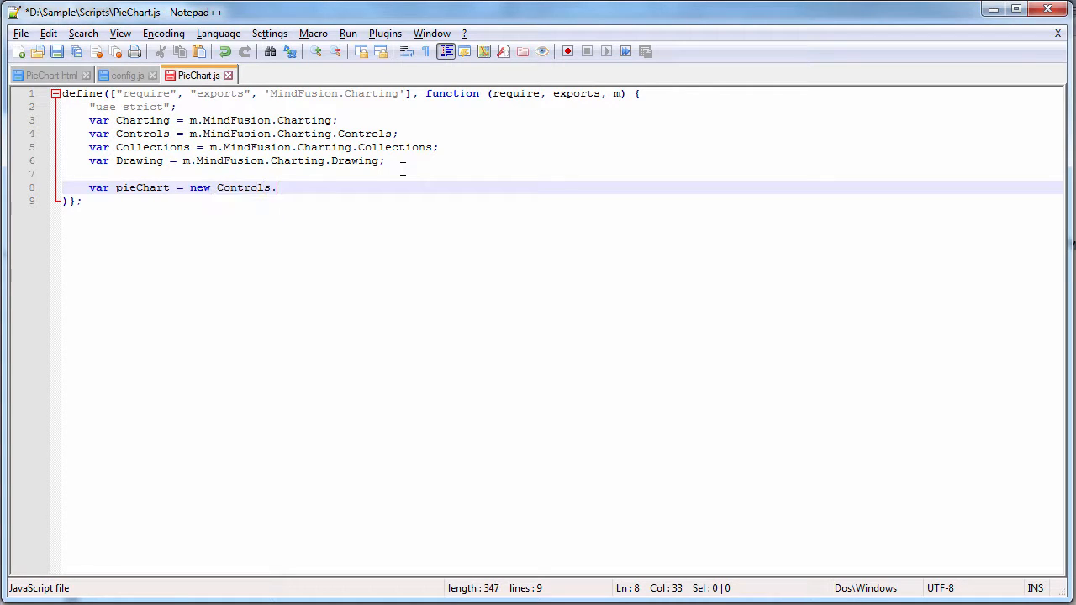
pyautogui.write('pie')
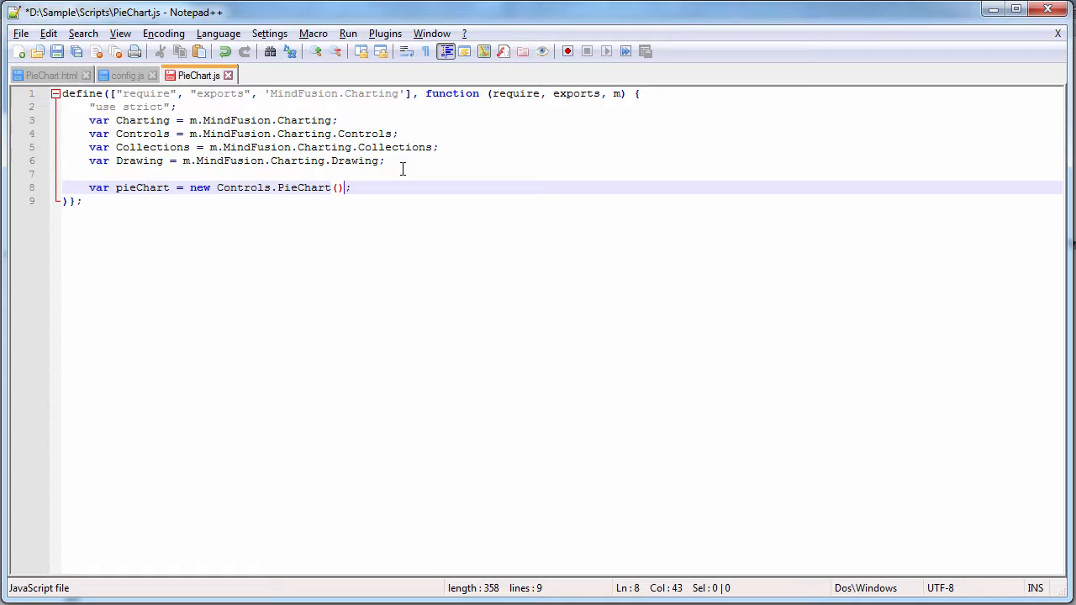
# Bind the PieChart to document.getElementById('pieChart') and begin the next pieChart line.
pyautogui.write('document')
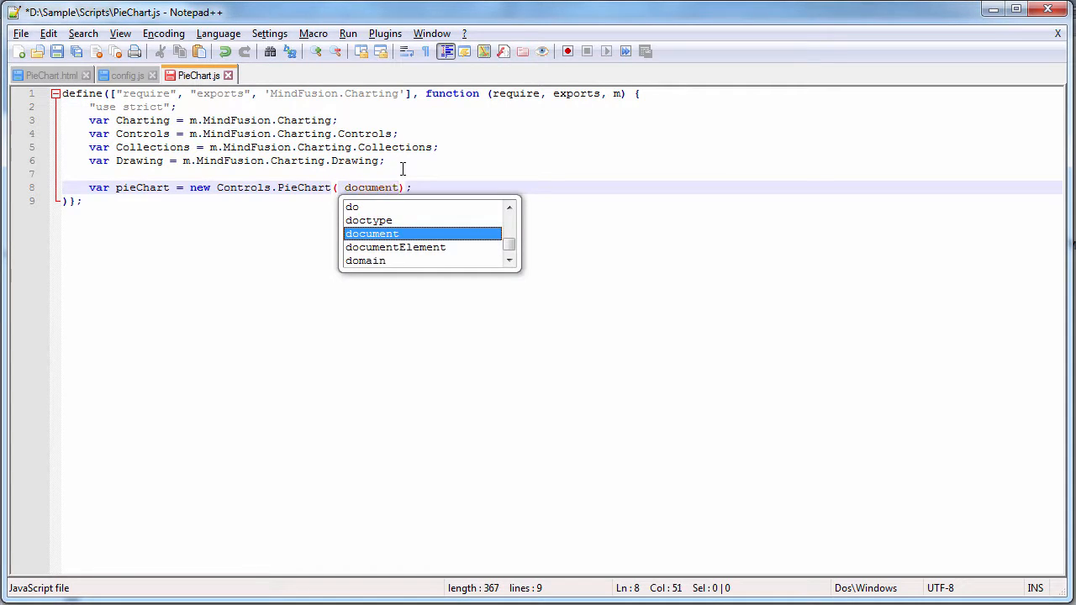
pyautogui.write('.getElementById')
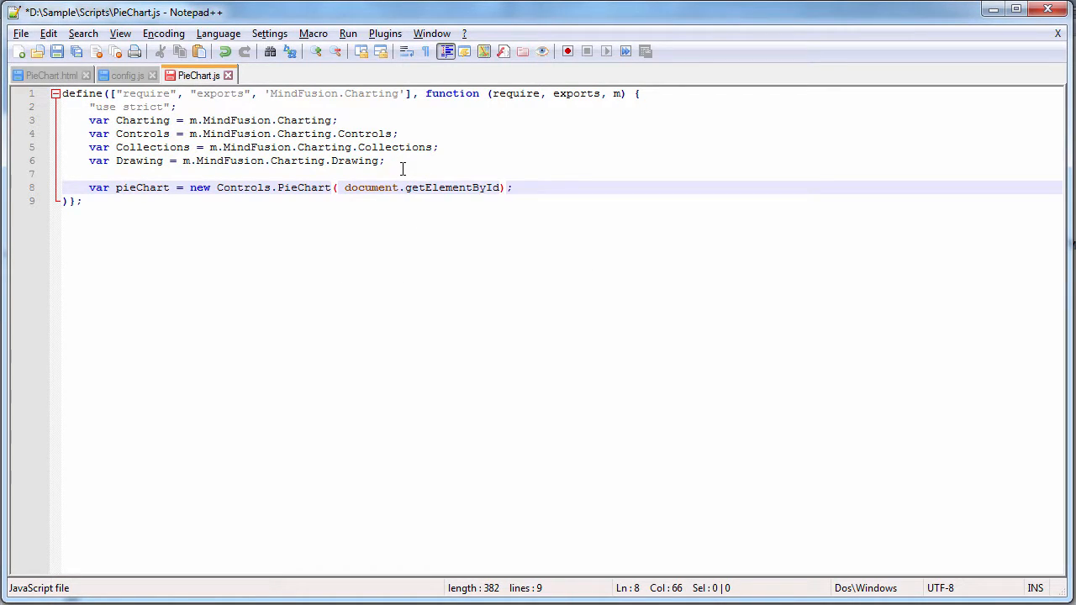
pyautogui.write("'p')")
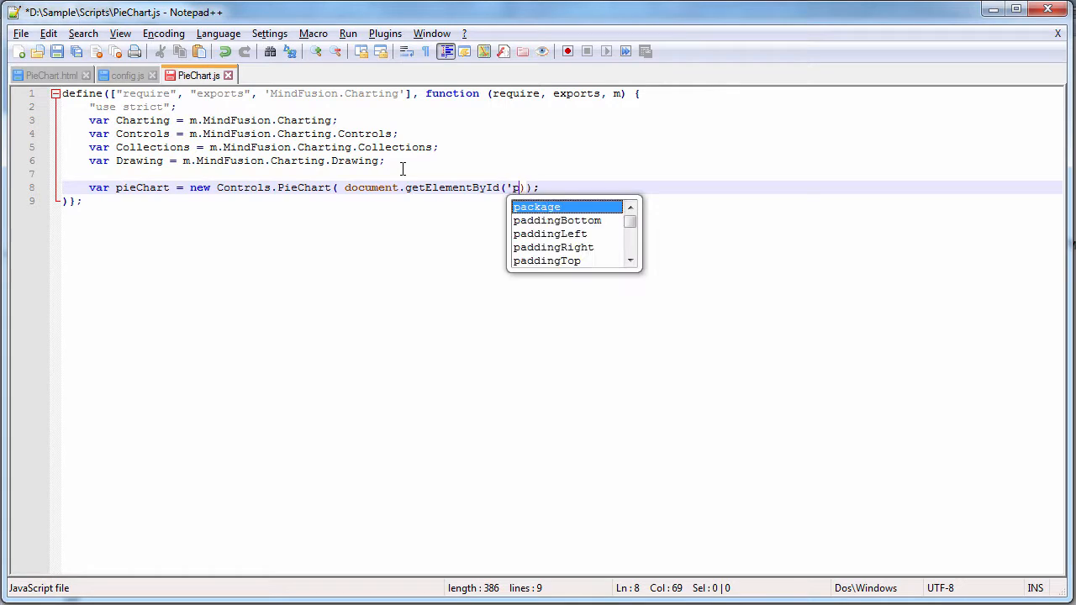
pyautogui.write('ieChart')
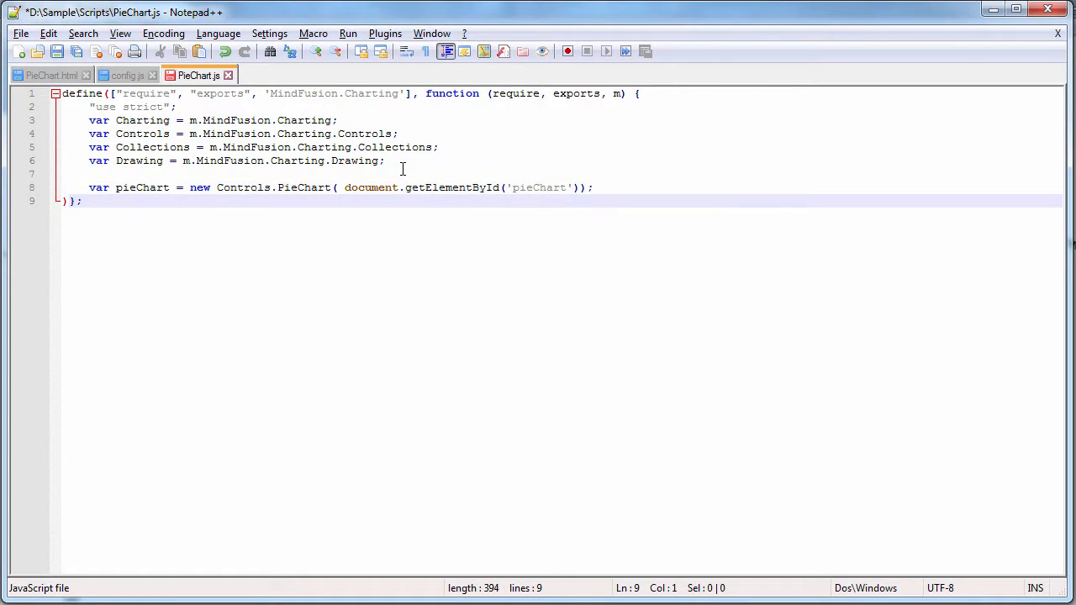
pyautogui.click(390, 188)
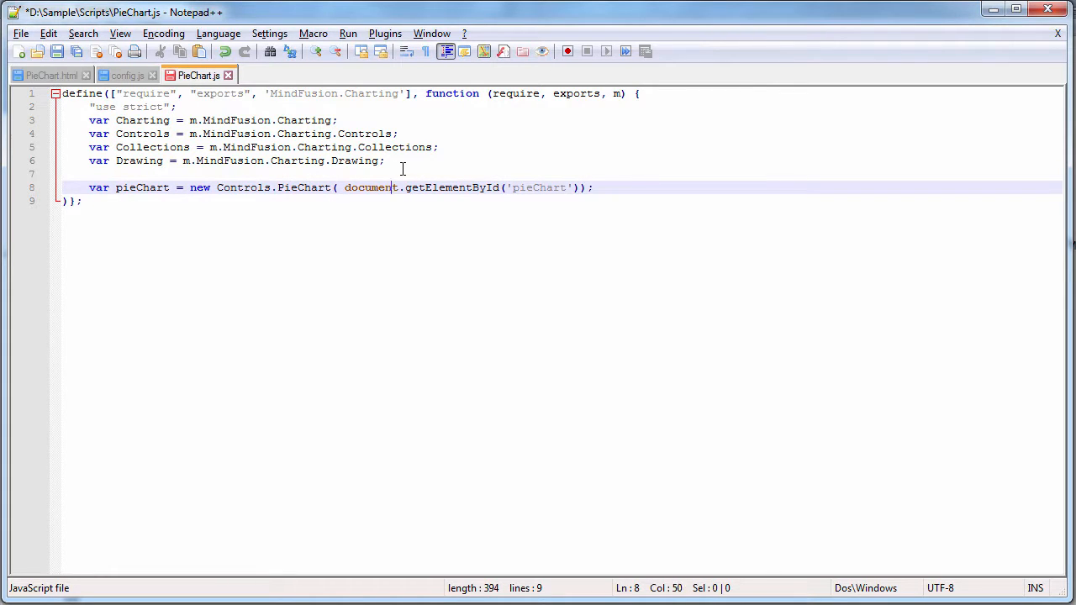
pyautogui.write('p')
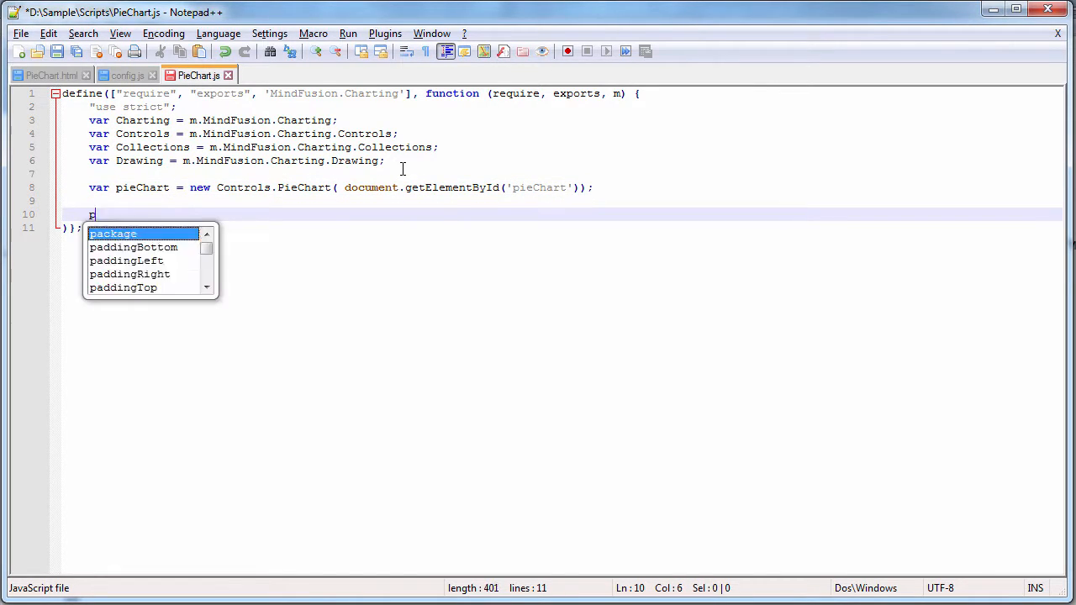
# Set pieChart.title to "Corporate Sales".
pyautogui.write('ieChart.')
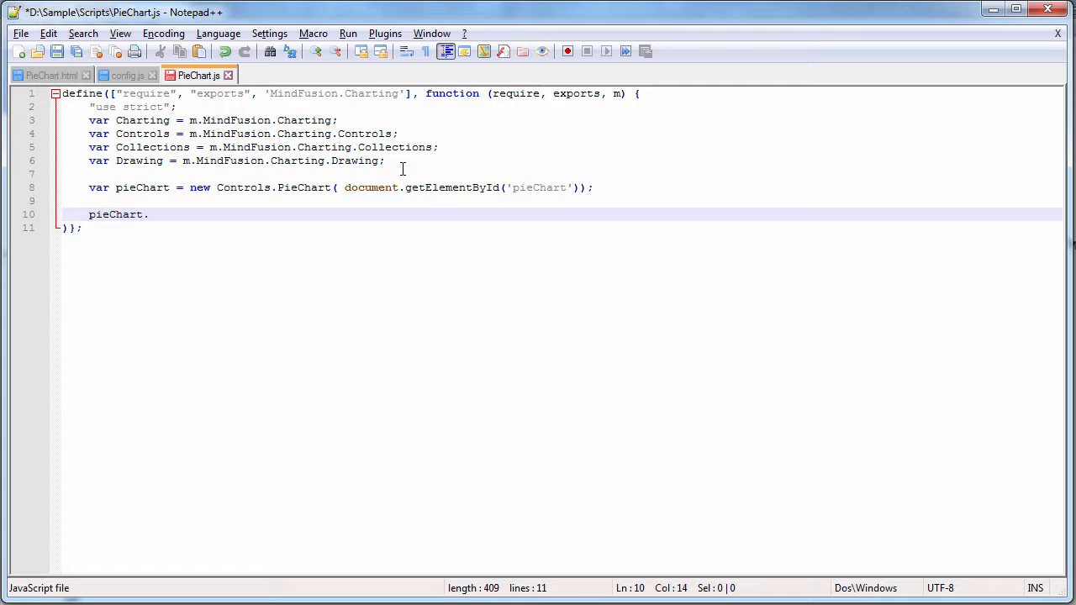
pyautogui.write('title =')
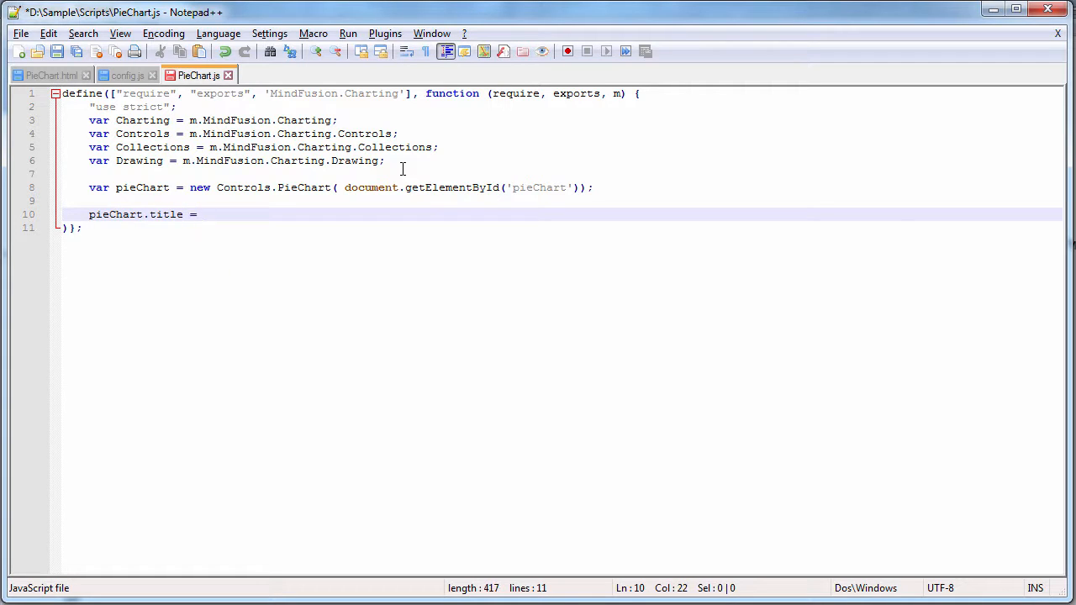
pyautogui.write('"Corpor"')
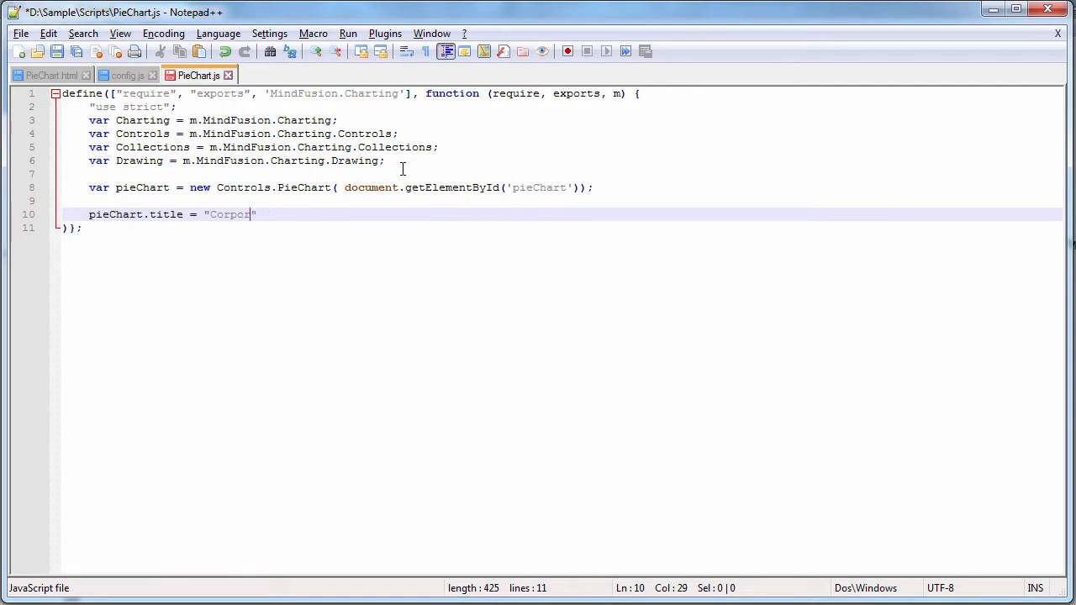
pyautogui.write('ate Sales";')
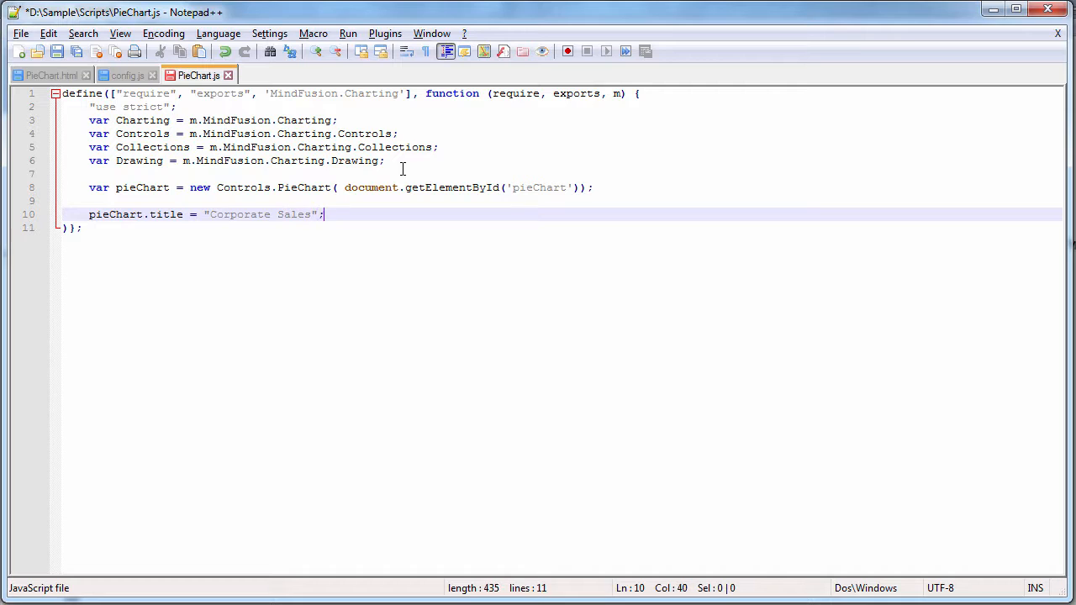
# Set theme.titleFontSize to 24 and declare values as Collections.List([20, 30, 10, 40, 35]).
pyautogui.write('pieChart.')
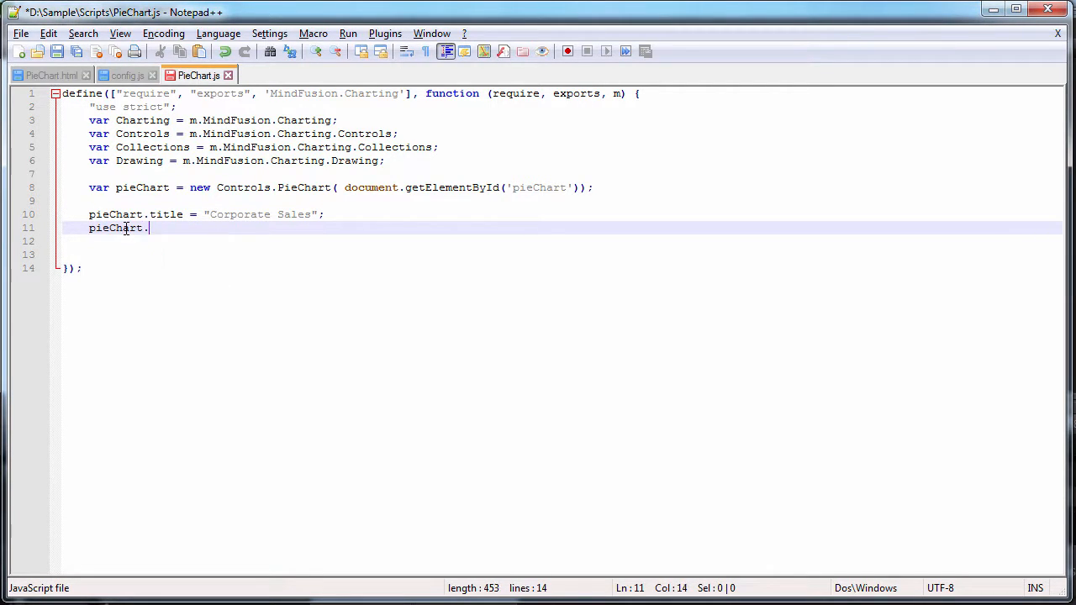
pyautogui.write('theme')
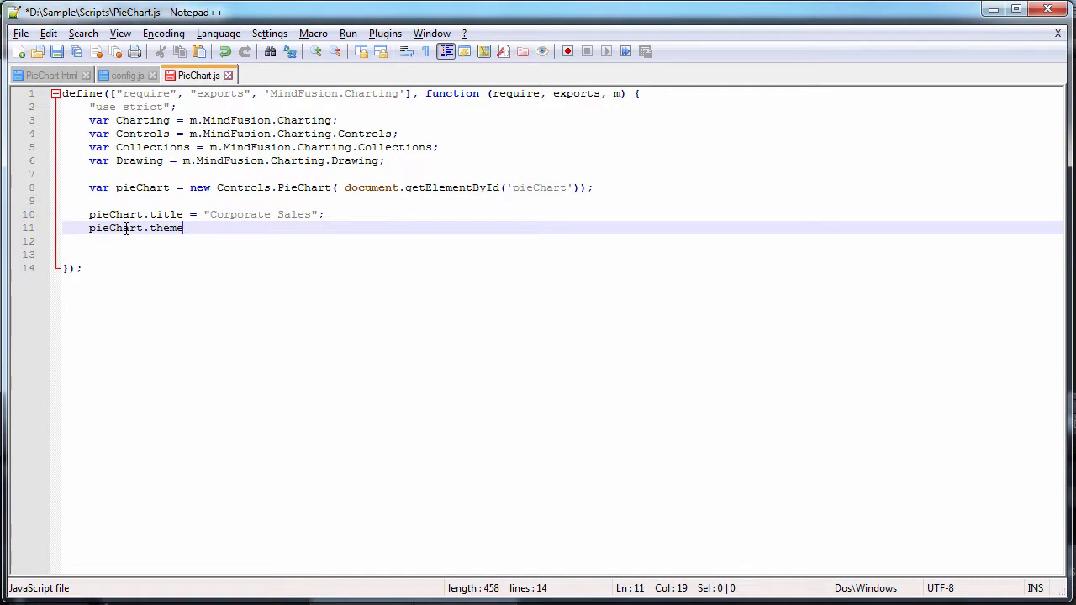
pyautogui.write('.titleFon')
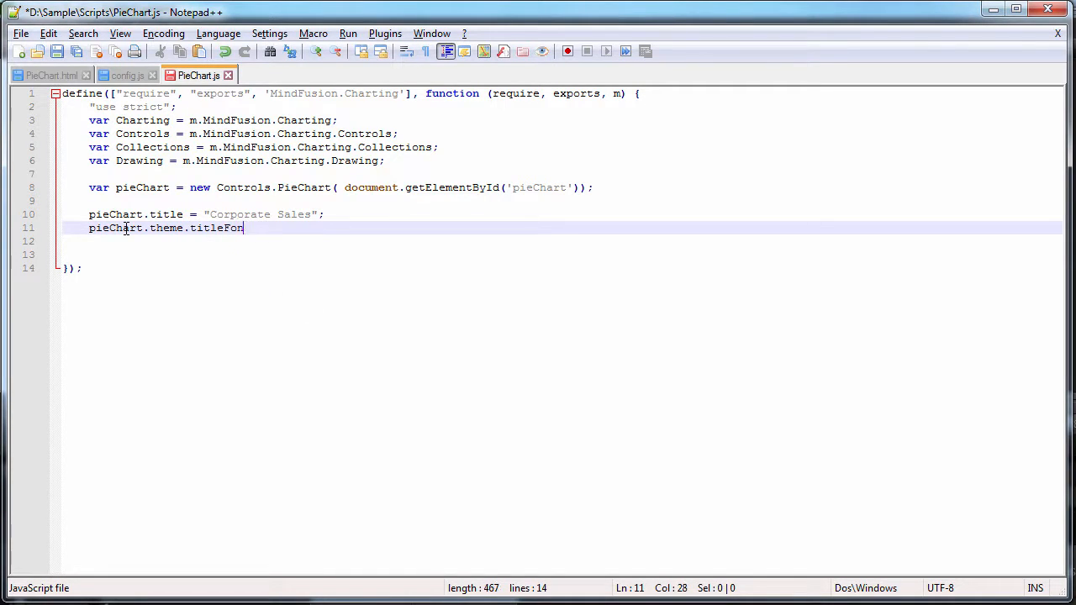
pyautogui.write('tSize')
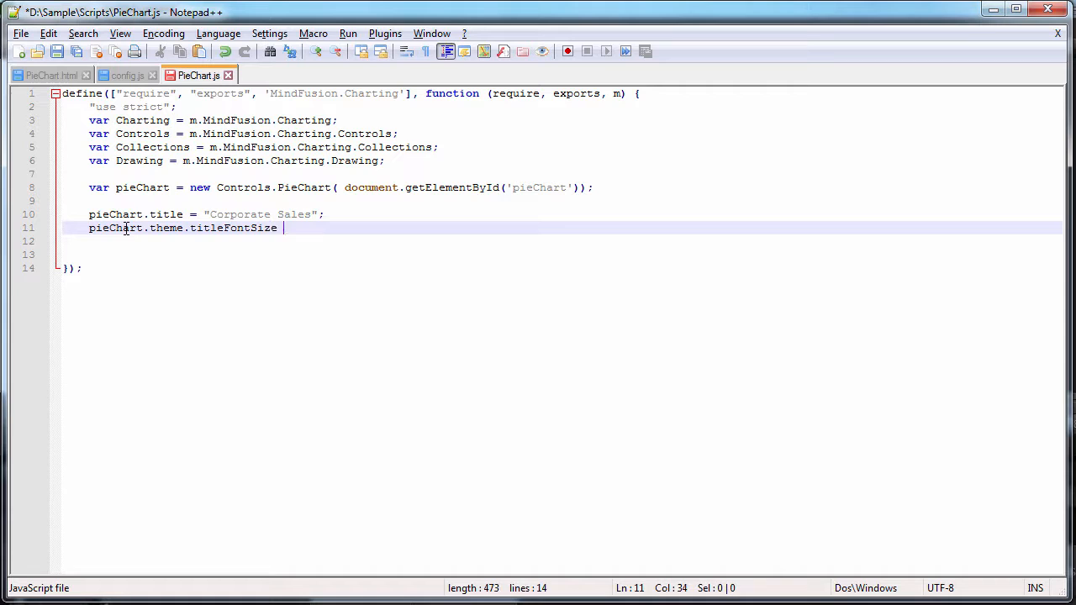
pyautogui.write('= 24')
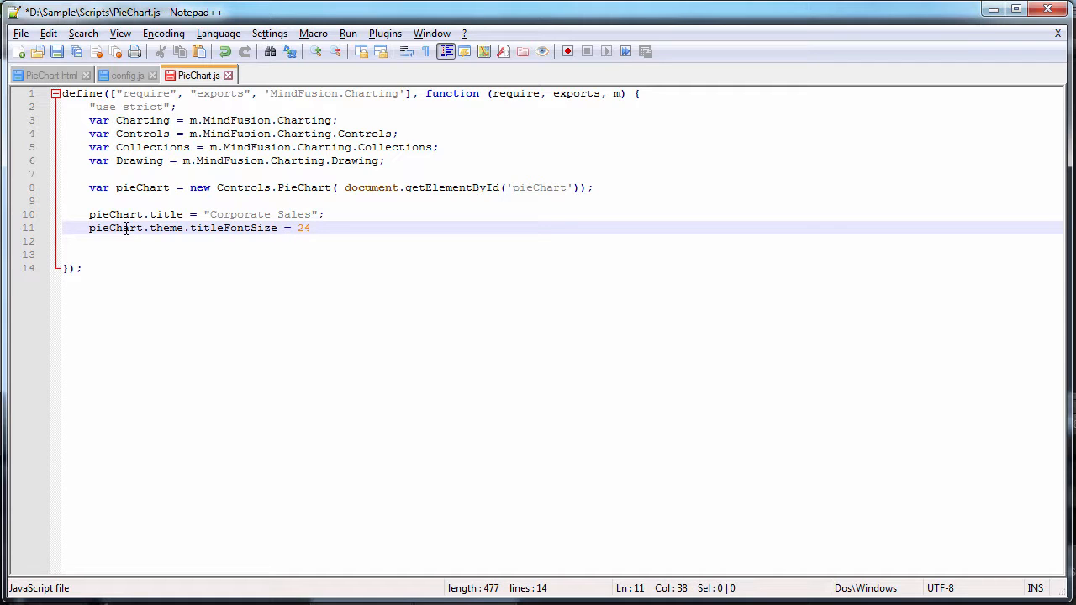
pyautogui.write(';')
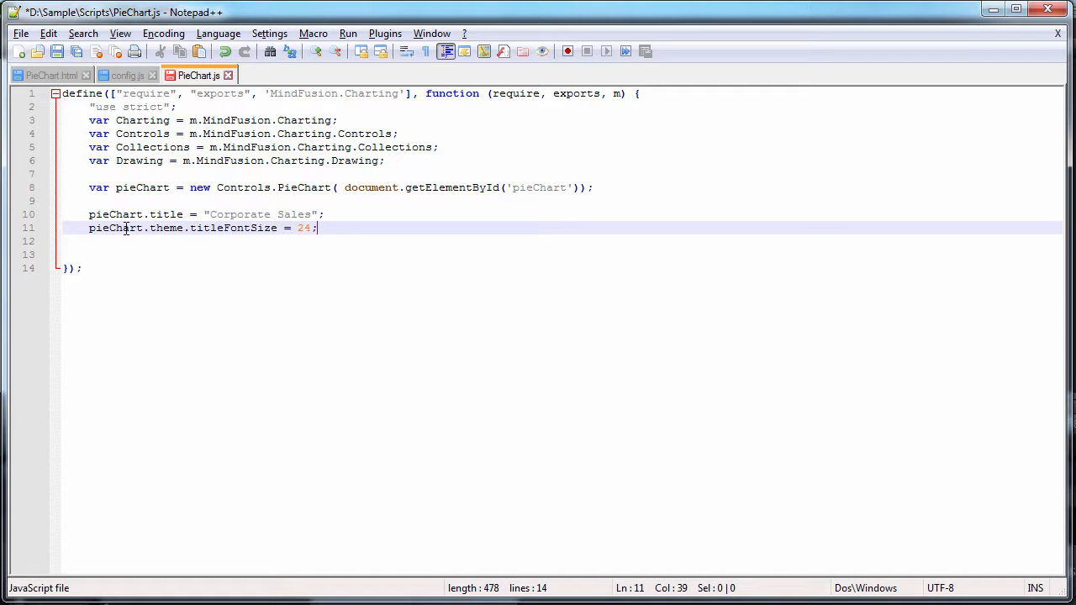
pyautogui.write('var values = new Collections.List([20, 30, 10, 40, 35]);')
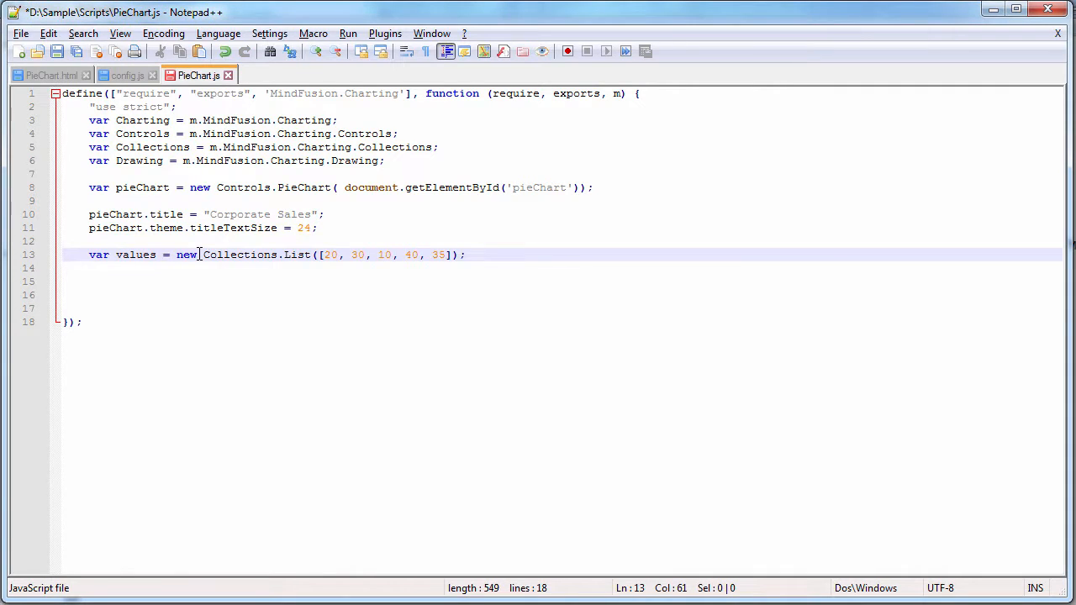
# Assign pieChart.series a Charting.PieSeries of values with labels "a" to "e" and null.
pyautogui.write('pieChart.series = new')
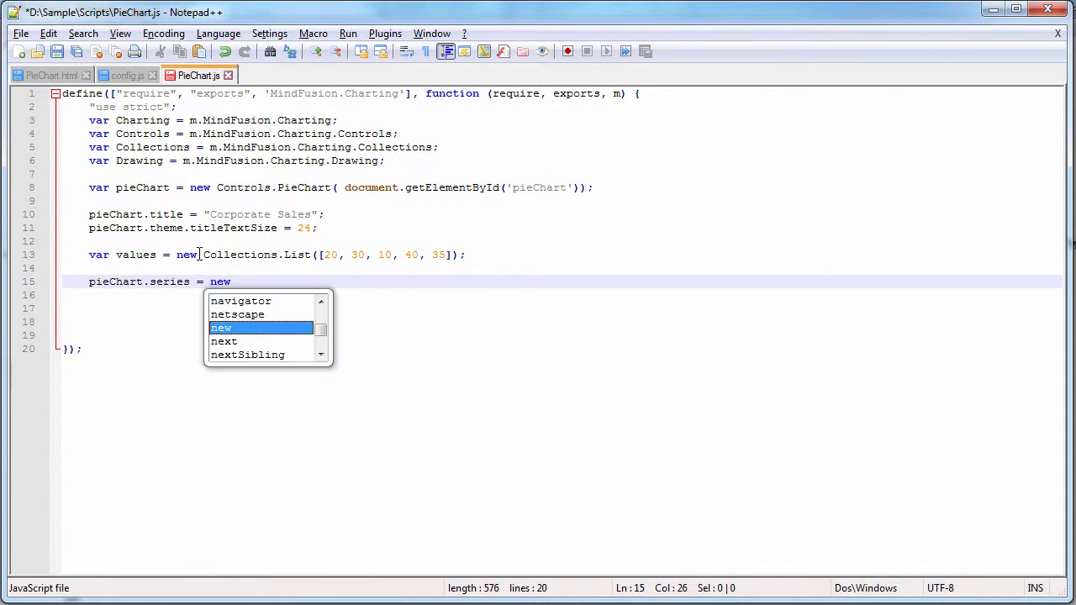
pyautogui.write('Charting.PieSeries();')
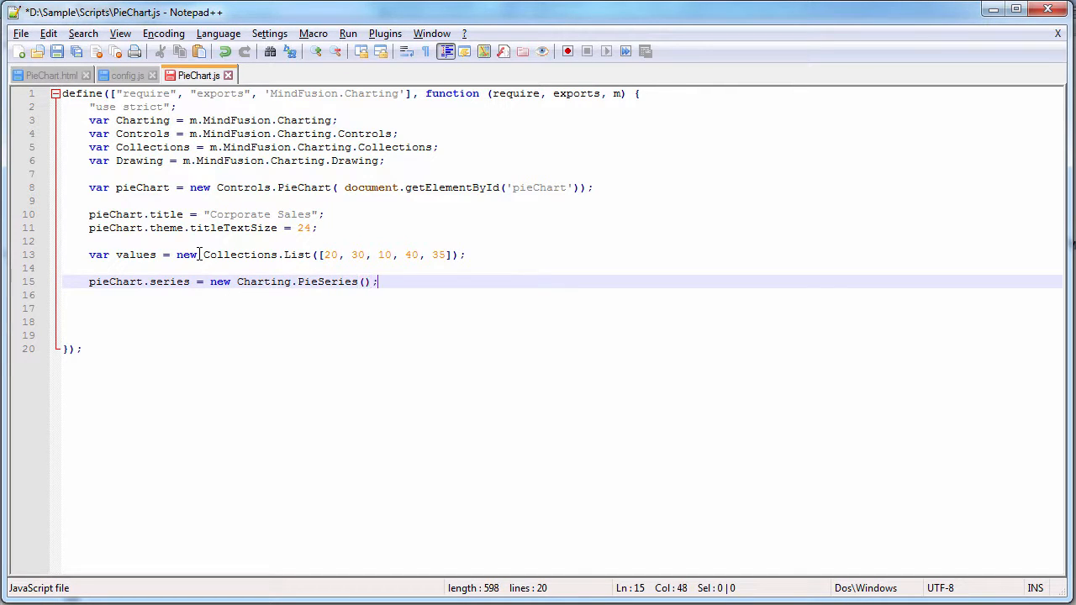
pyautogui.write('values,')
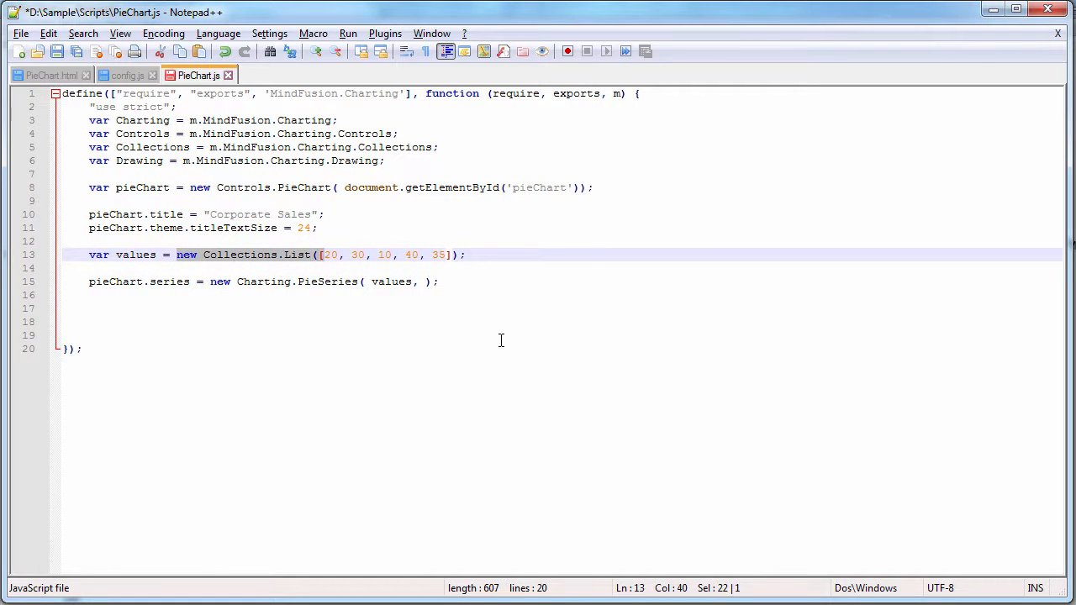
pyautogui.click(424, 283)
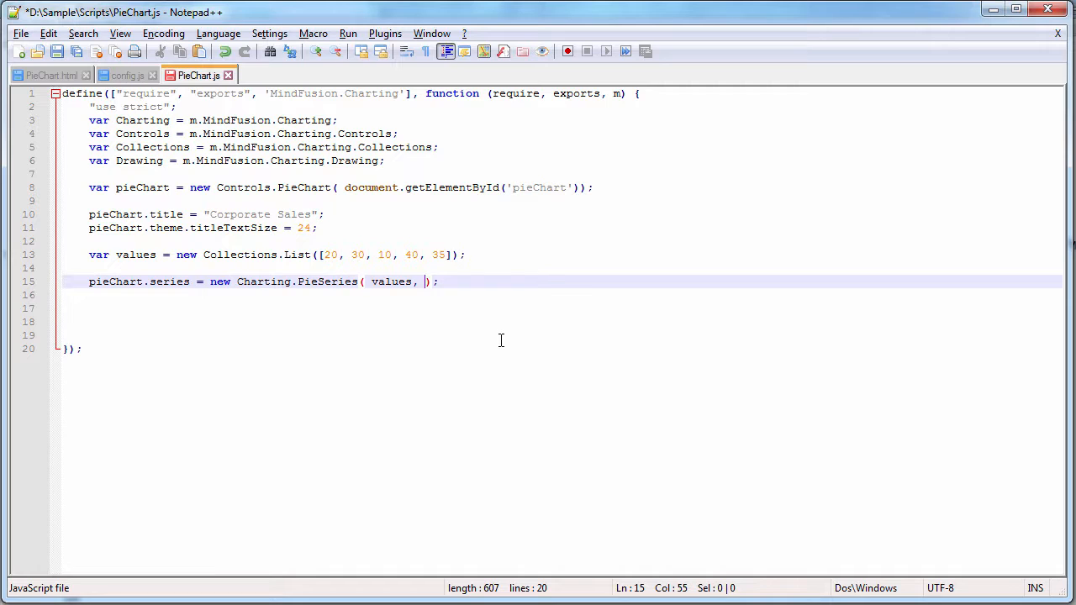
pyautogui.write('new Collections.List(["a",')
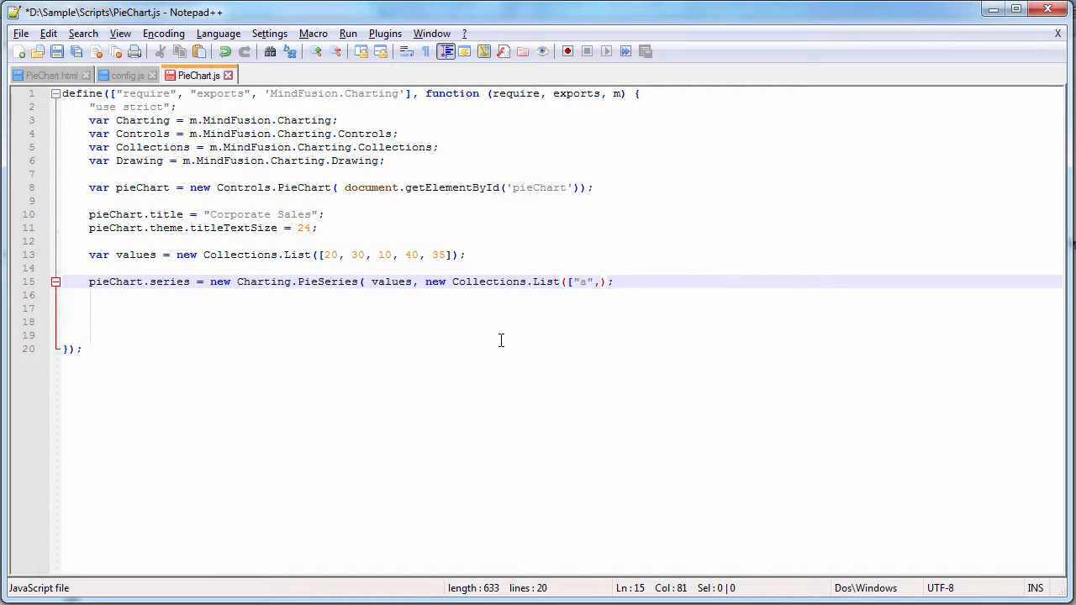
pyautogui.write('"b",')
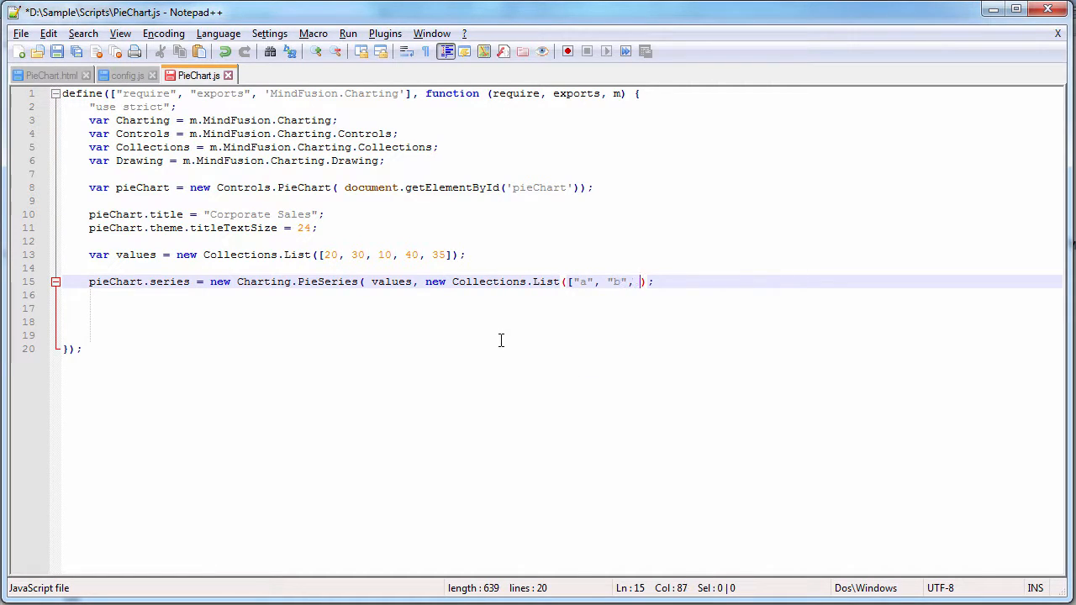
pyautogui.write('"c", "d", "')
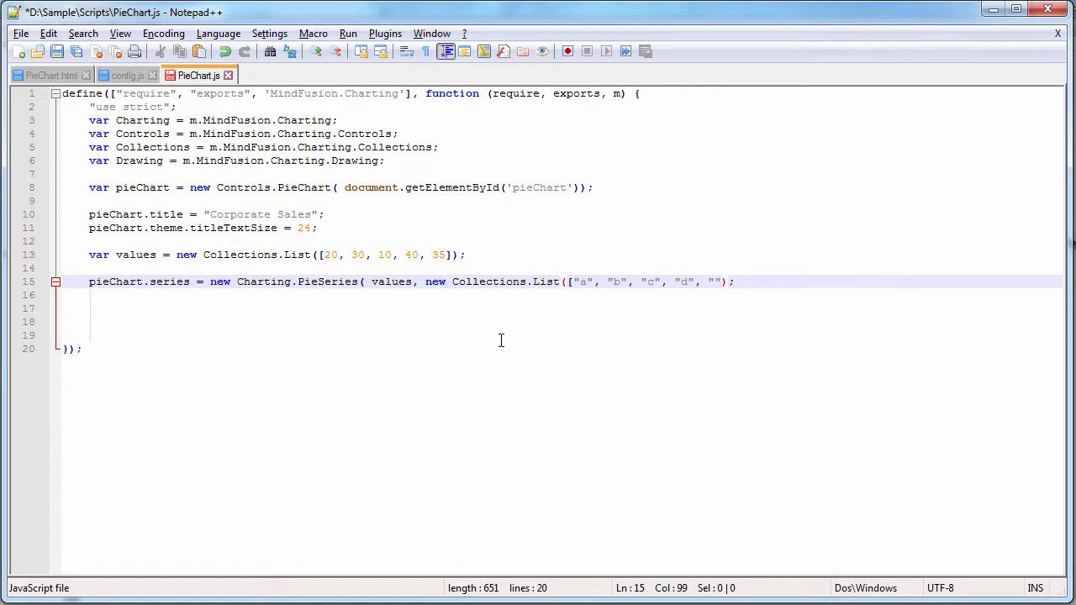
pyautogui.write('e')
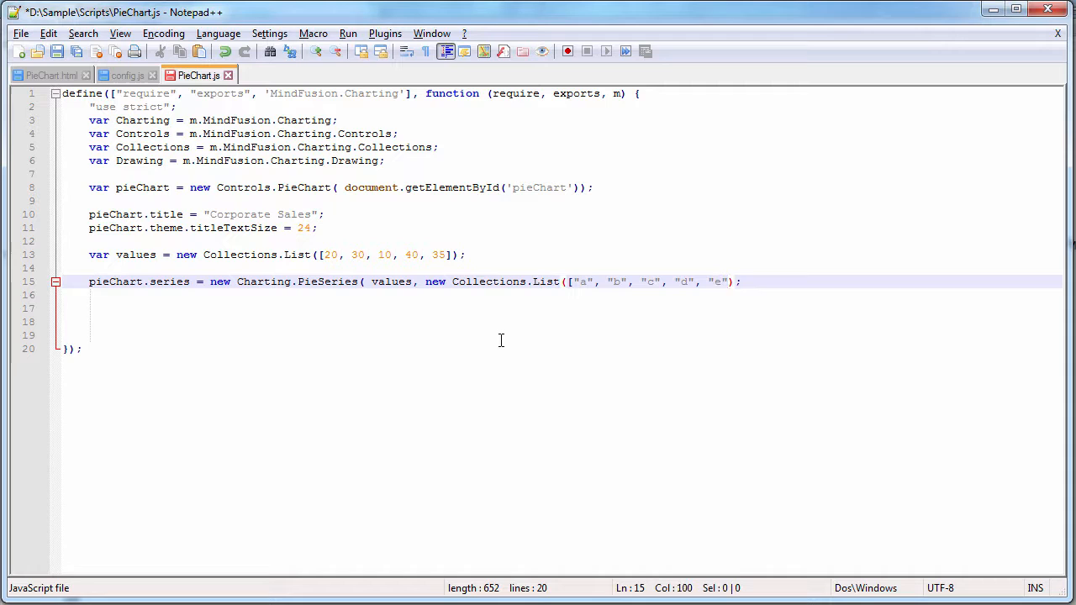
pyautogui.write(',)')
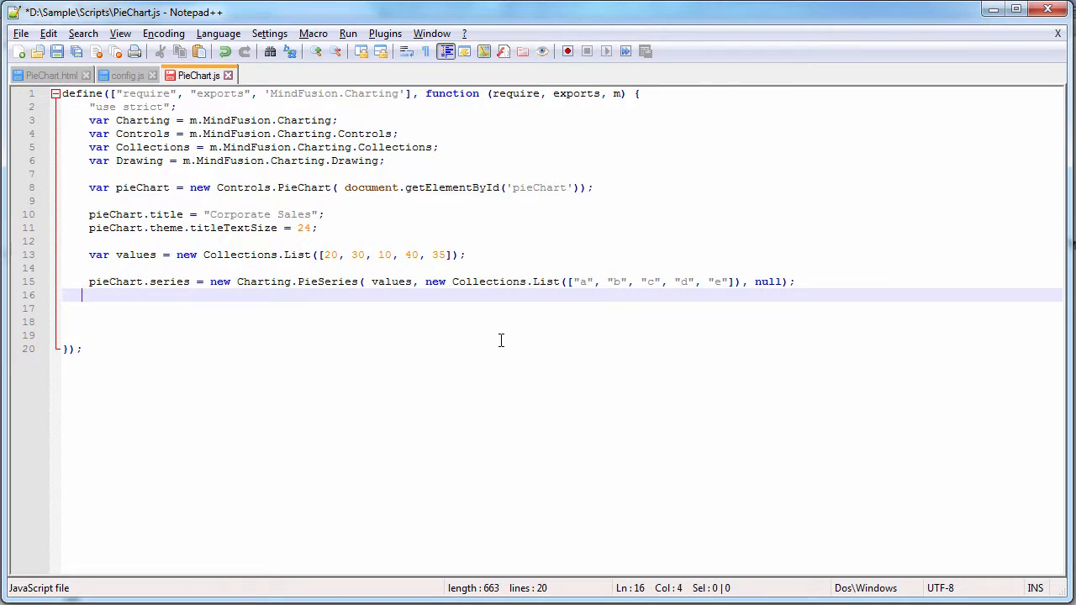
# Add the pieChart.draw() call and open PieChart.html in the browser.
pyautogui.write('pieChart.d')
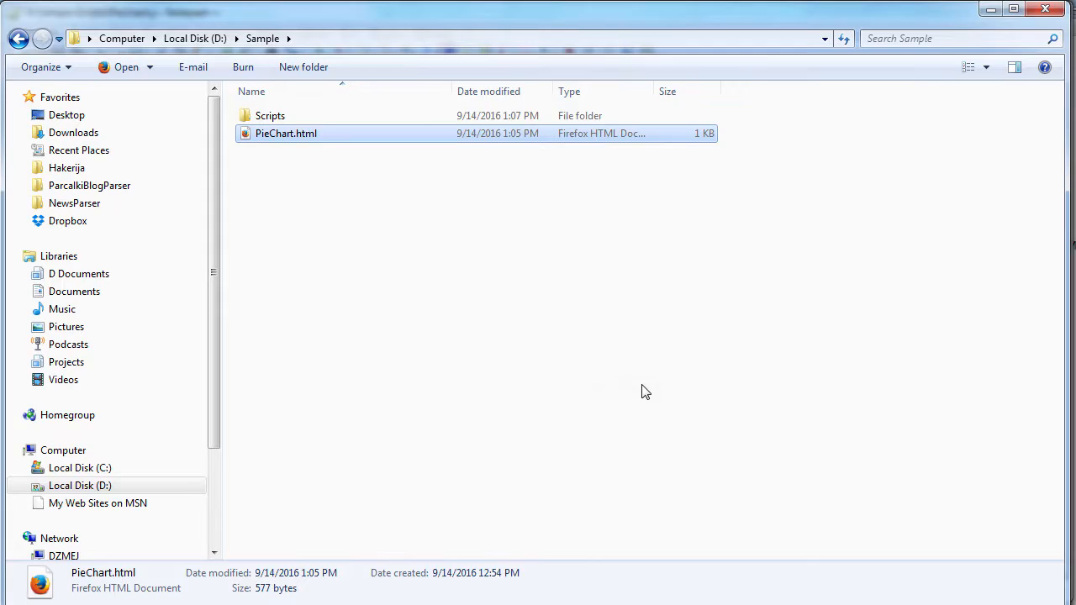
pyautogui.doubleClick(285, 133)
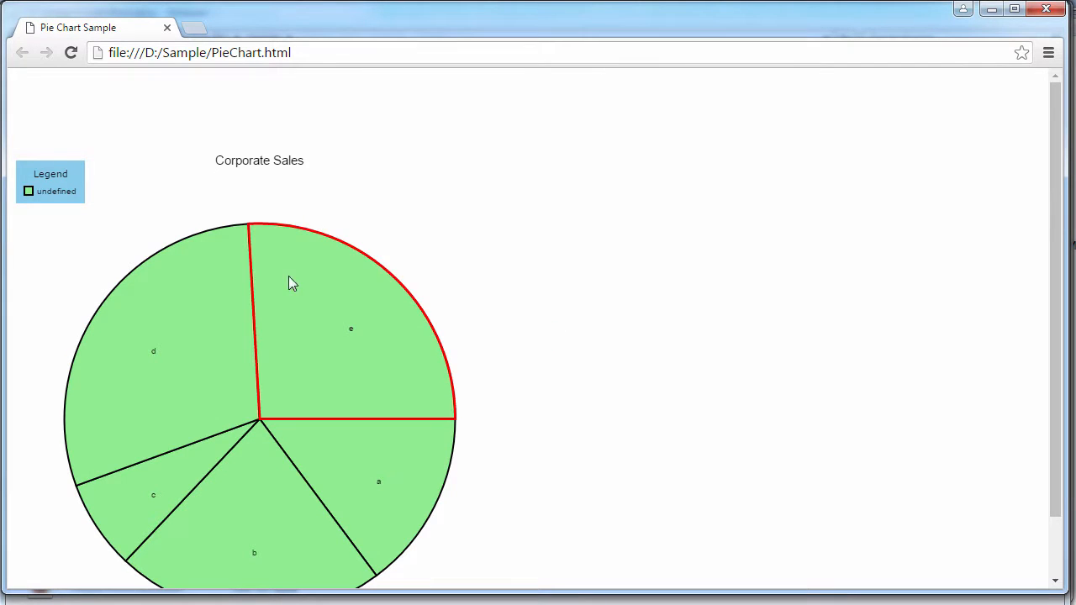
pyautogui.scroll(-3)
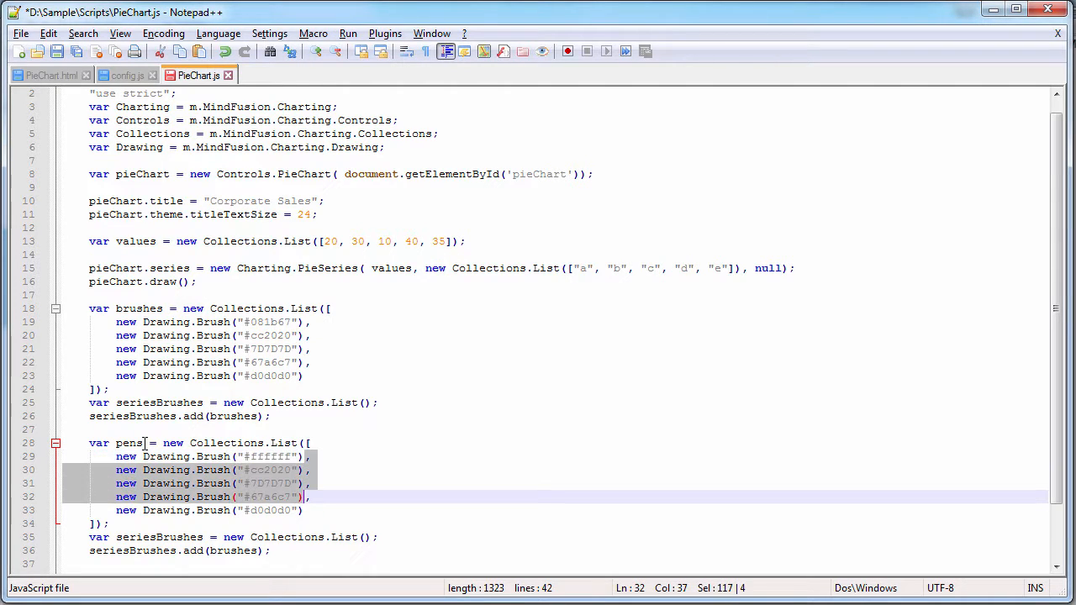
# Trim the copied block into a pens list of one white brush added to seriesPens.
pyautogui.press('Delete')
pyautogui.write('Pen')
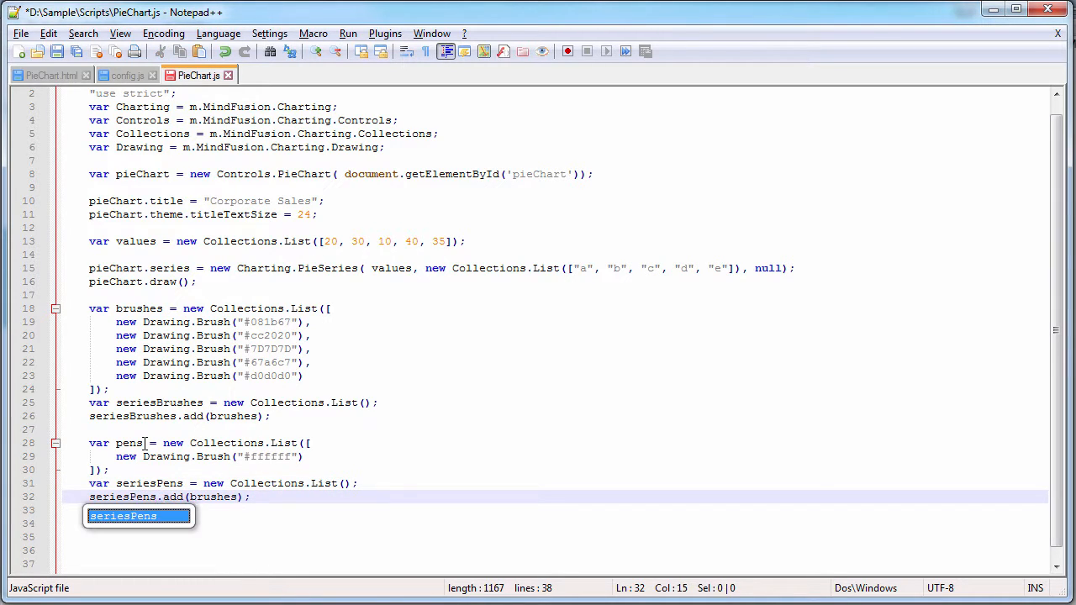
pyautogui.write('pens')
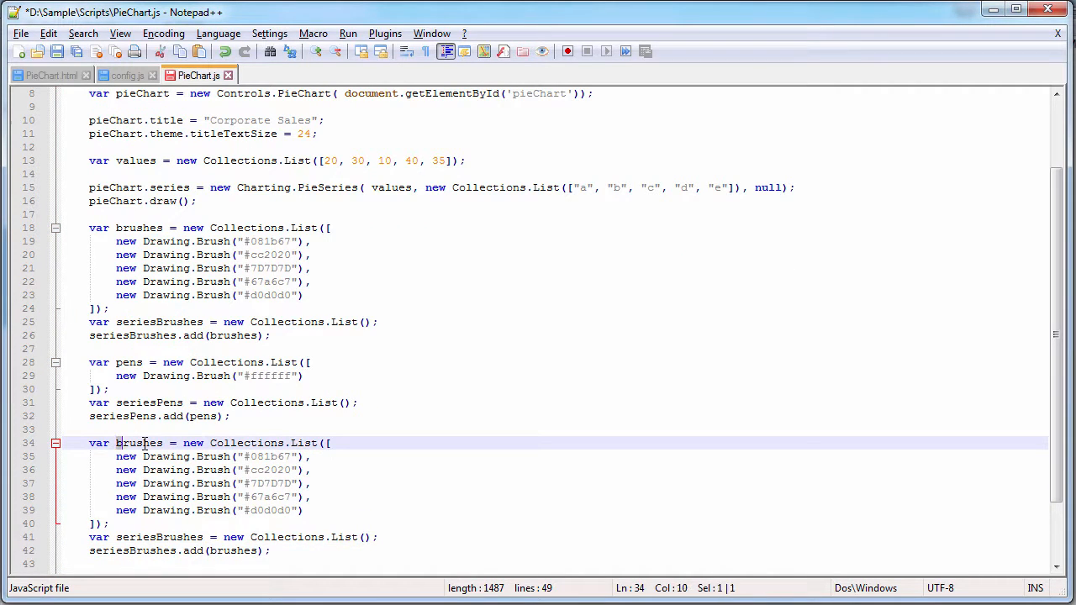
pyautogui.write('thicknesses')
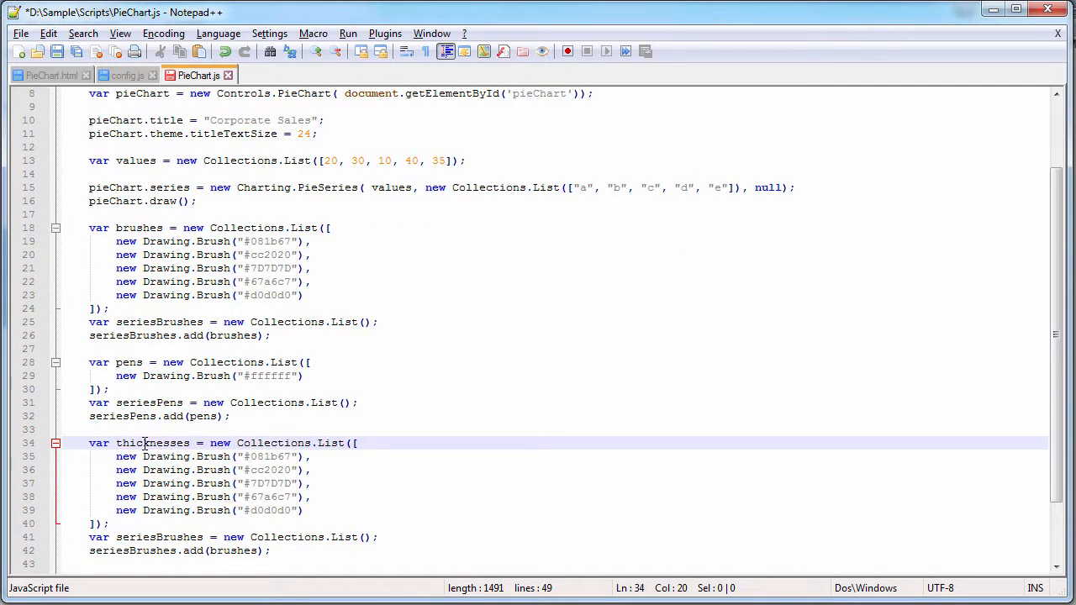
# Edit the next copy into a thicknesses list of 15 added to seriesThicknesses.
pyautogui.moveTo(116, 457); pyautogui.dragTo(311, 497)
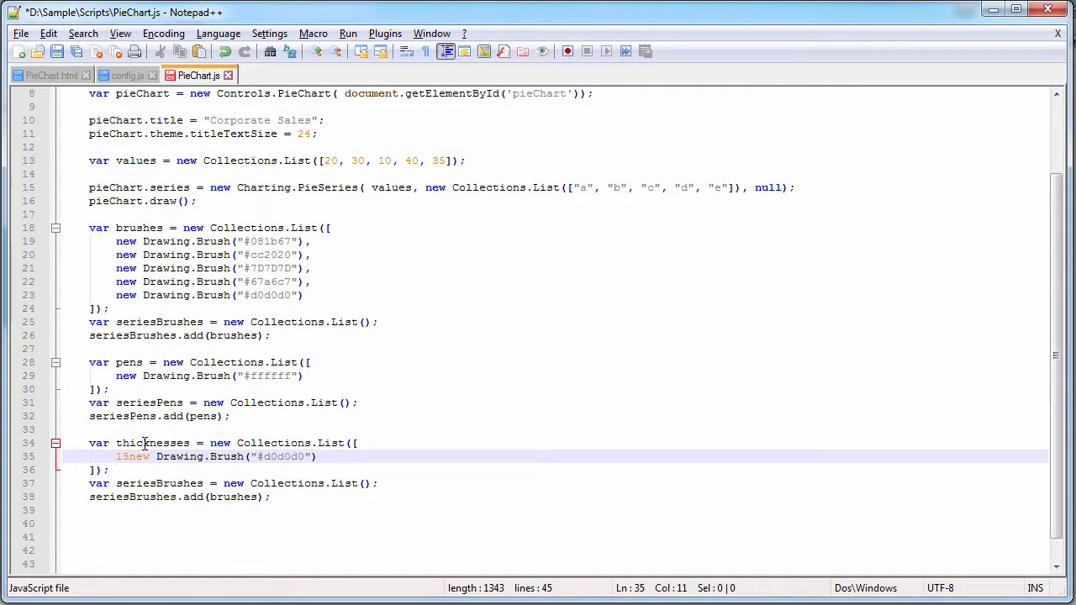
pyautogui.press('Enter')
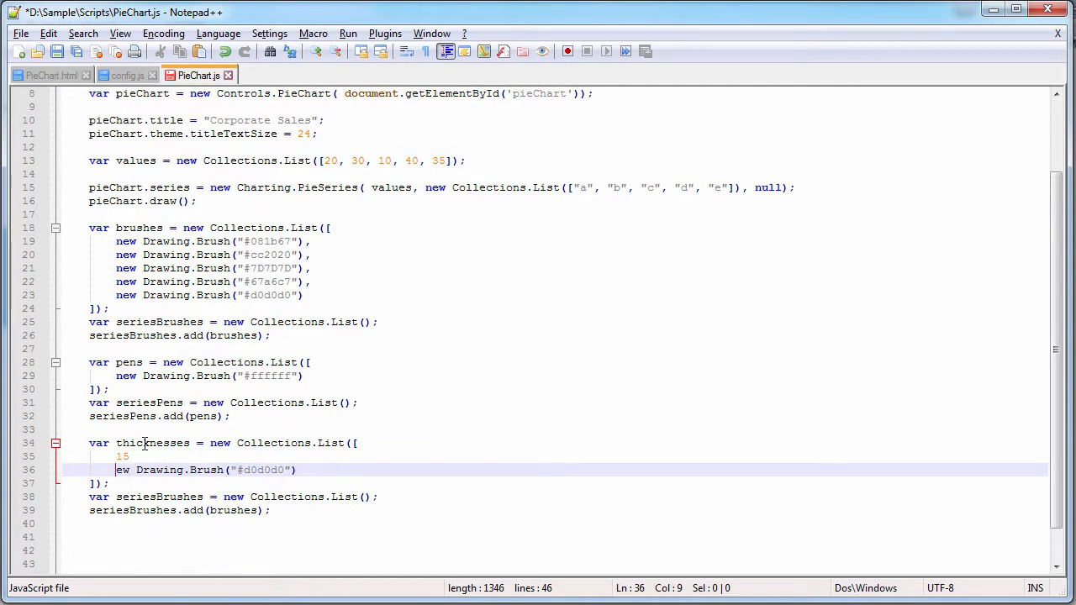
pyautogui.press('Delete')
pyautogui.write('Thickness')
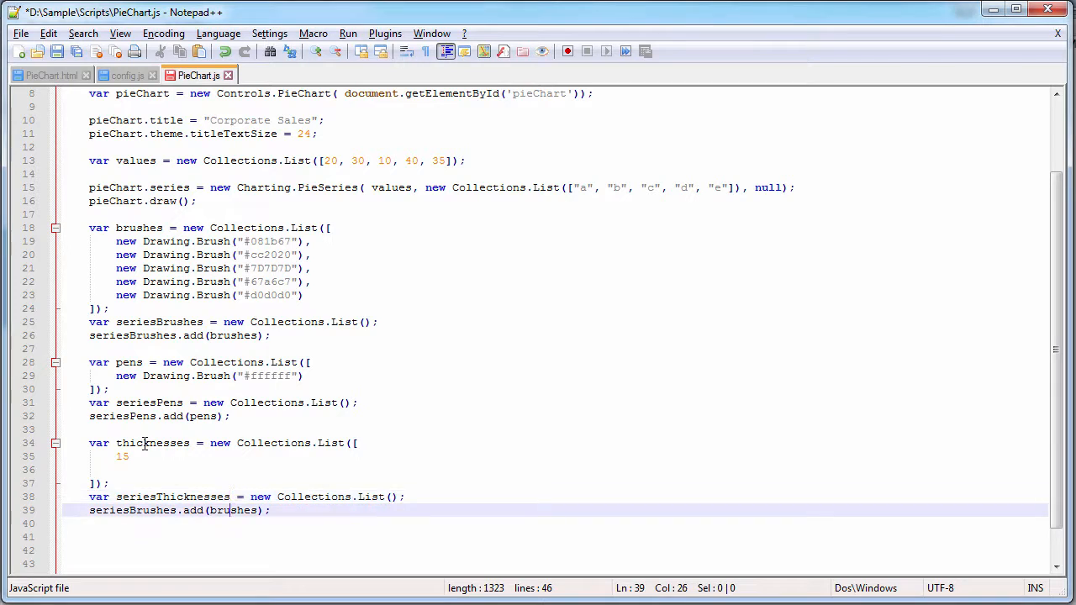
pyautogui.doubleClick(151, 511)
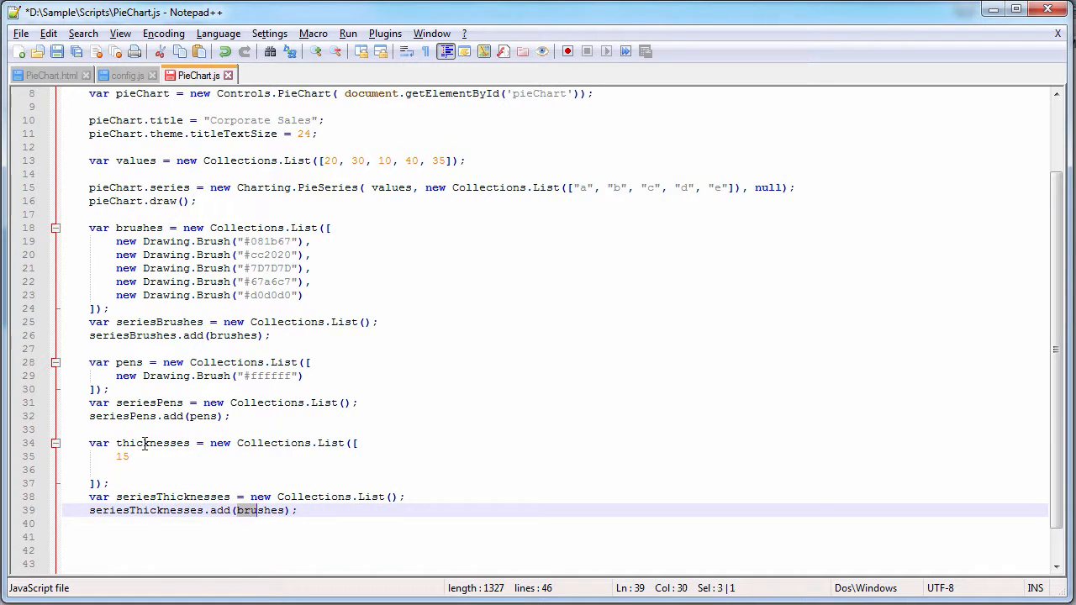
pyautogui.write('thicknesses')
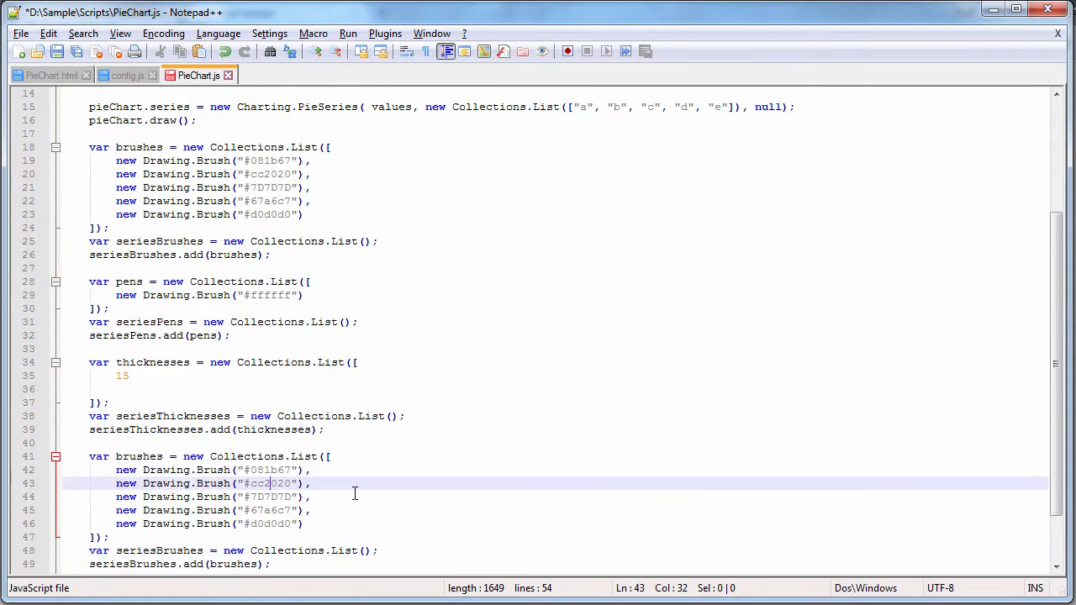
# Rename the copy to a dashStyles list of Drawing.DashStyle.Solid added to seriesDashStyles.
pyautogui.doubleClick(138, 457)
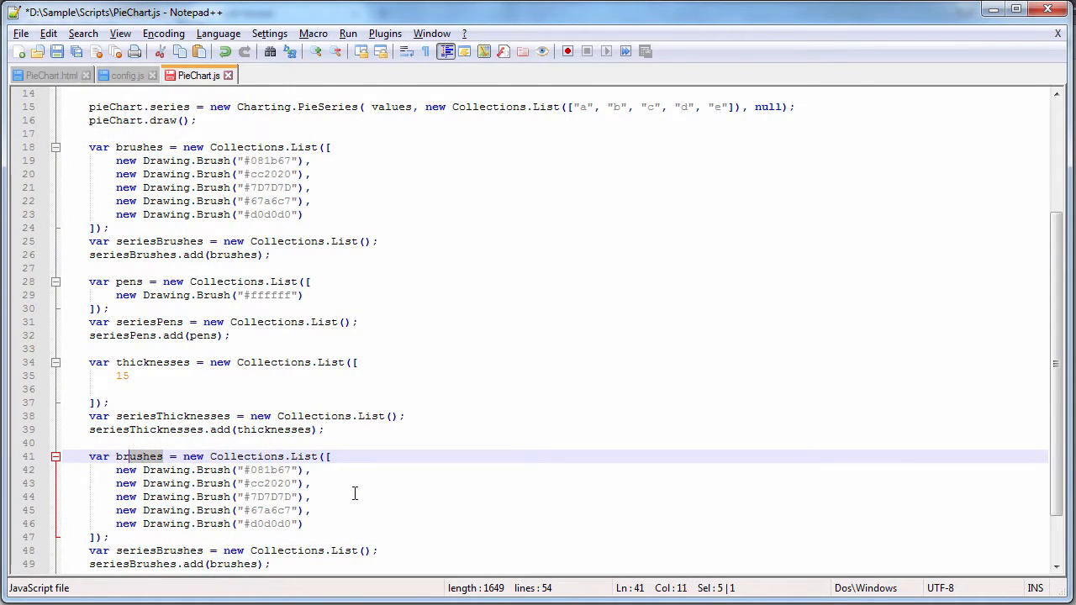
pyautogui.write('dashStyles')
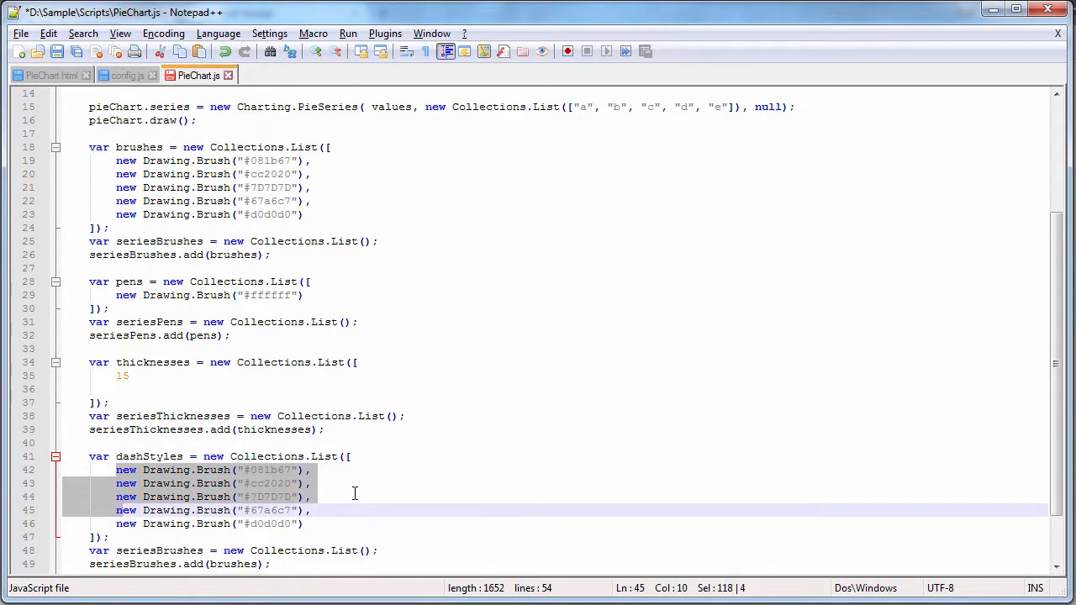
pyautogui.write('Drawing.Das')
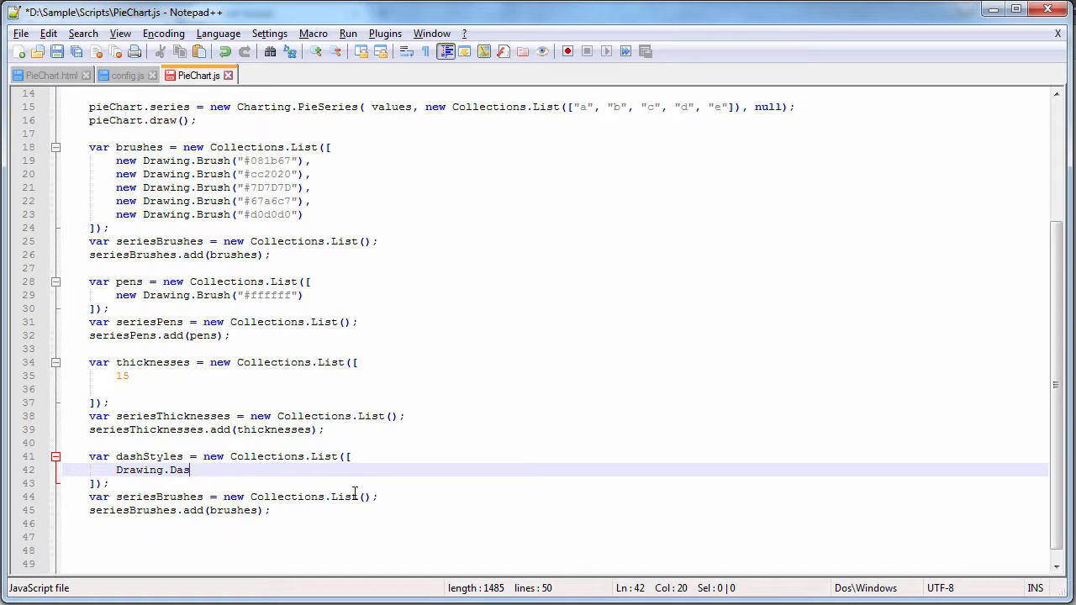
pyautogui.write('hStyle.Solid')
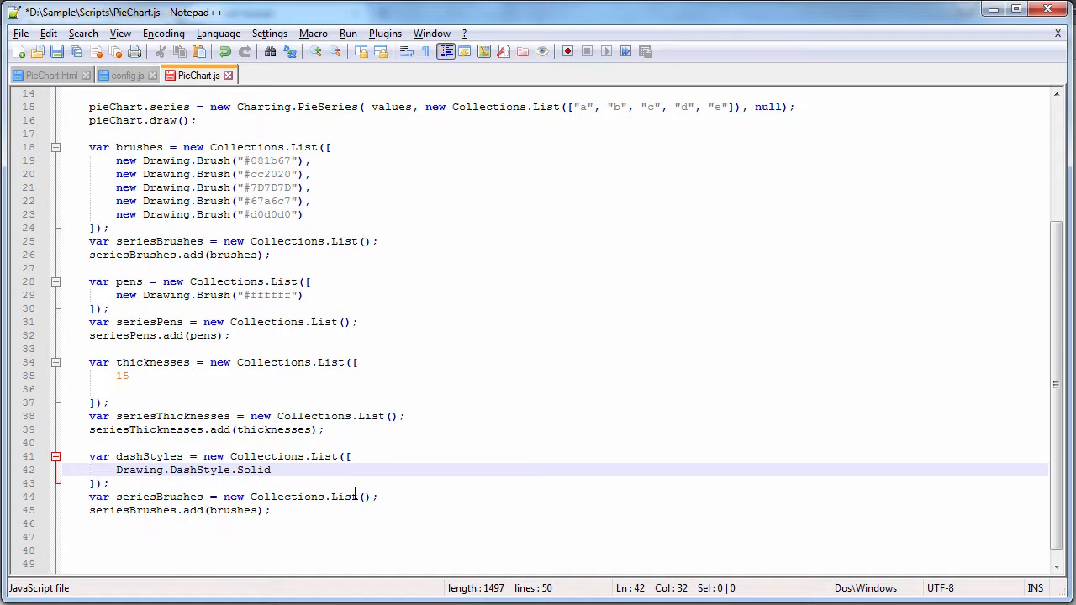
pyautogui.doubleClick(148, 458)
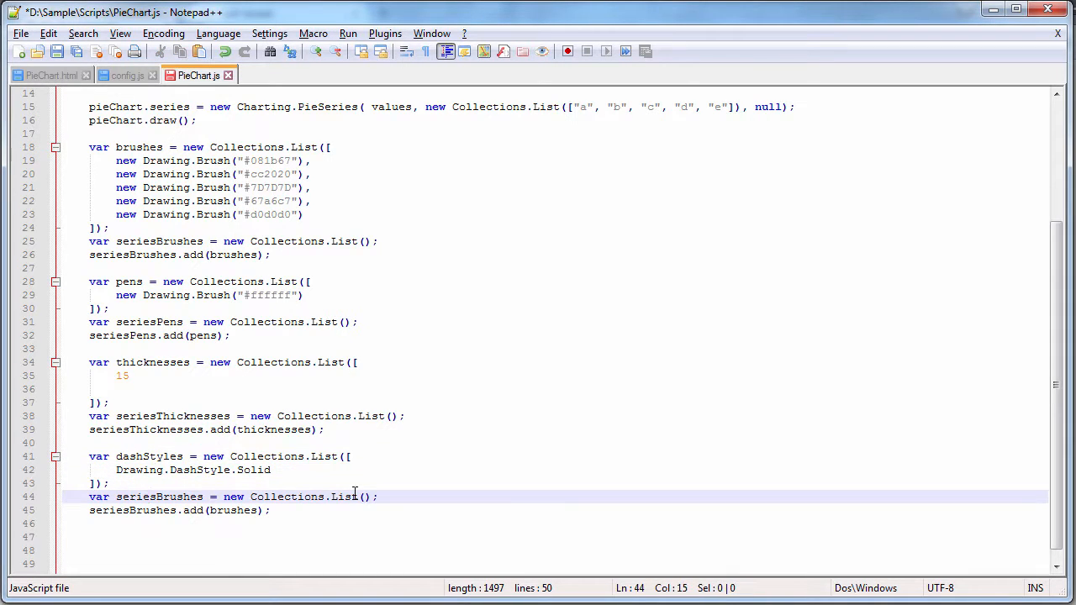
pyautogui.write('seriesDashStyles')
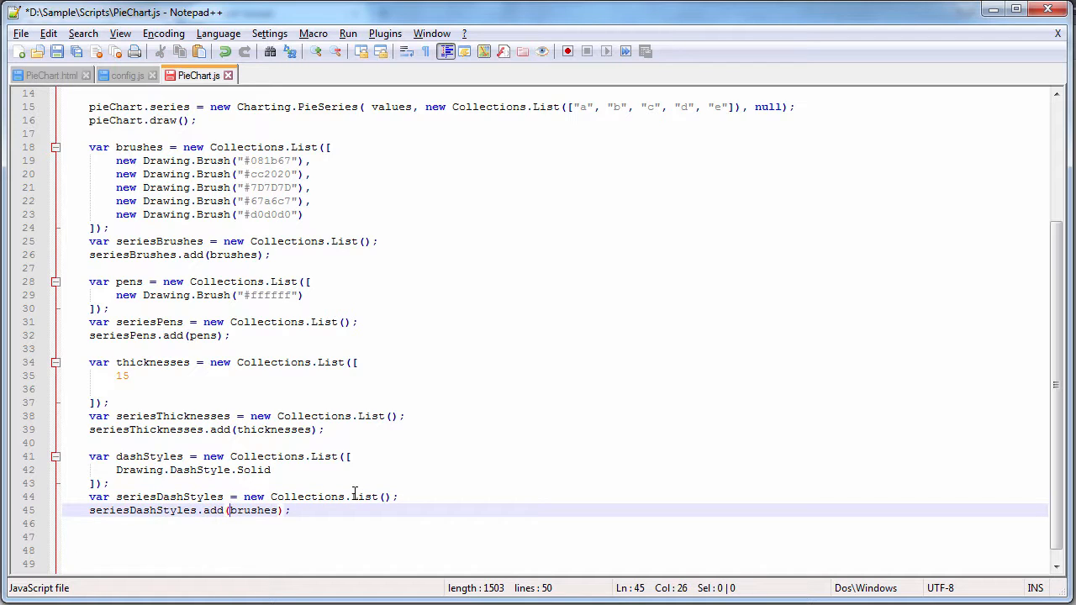
pyautogui.write('dashStyl')
pyautogui.click(566, 538)
pyautogui.write('pieChart.plot.')
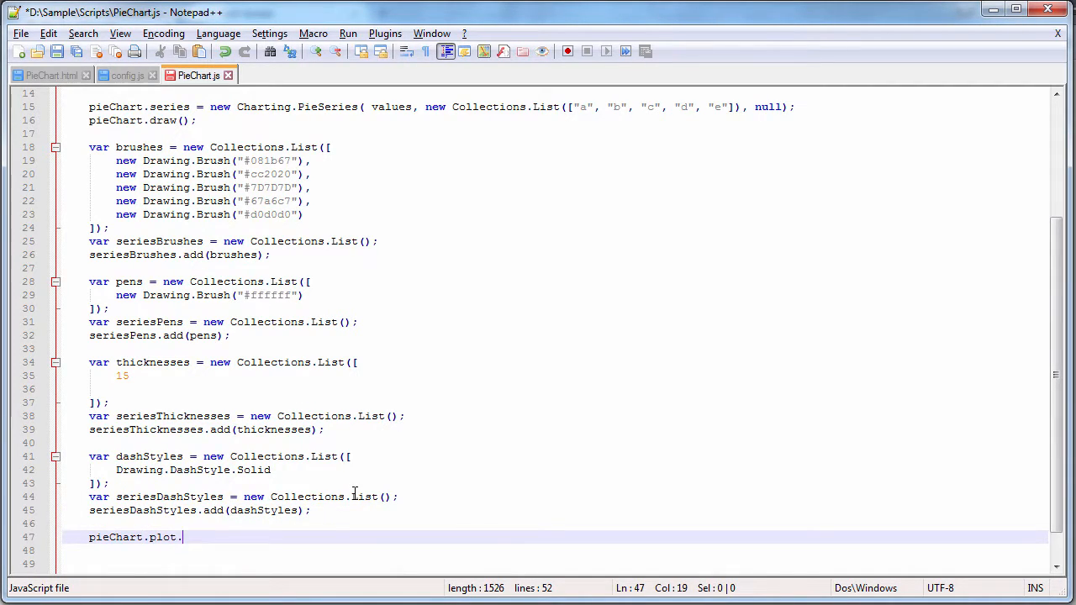
# Write pieChart.plot.seriesStyle = new Charting.PerElementSeriesStyle();.
pyautogui.write('seriesStyle = new')
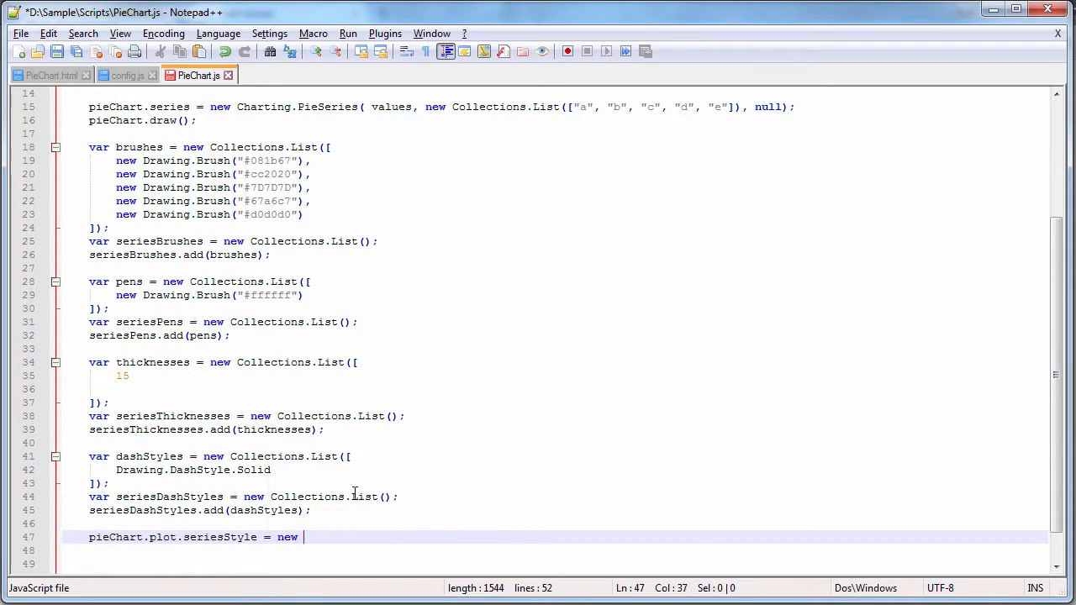
pyautogui.write('Charting.perE')
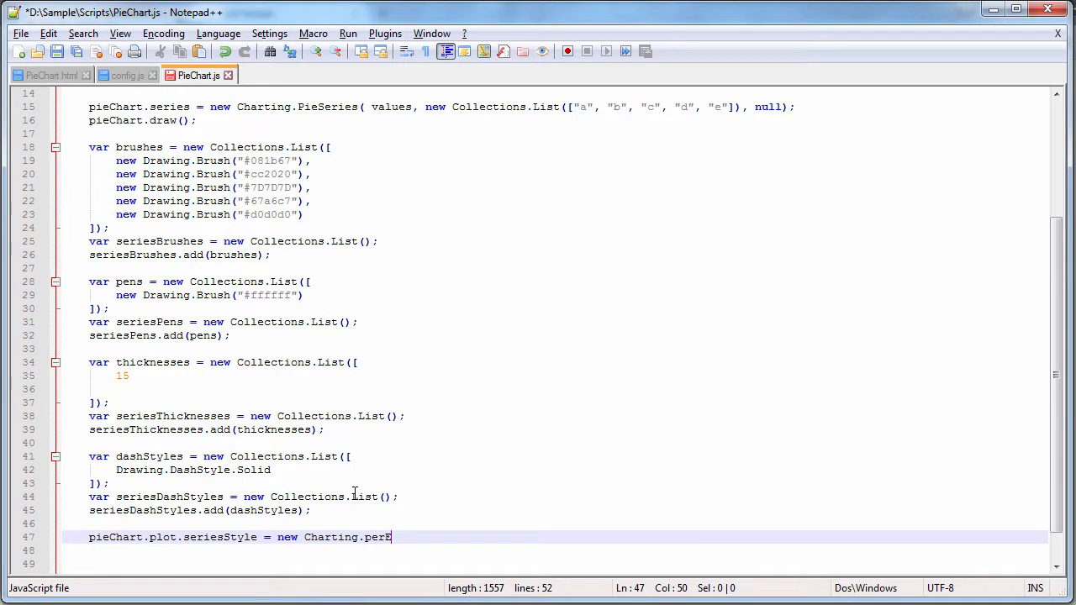
pyautogui.press('Backspace')
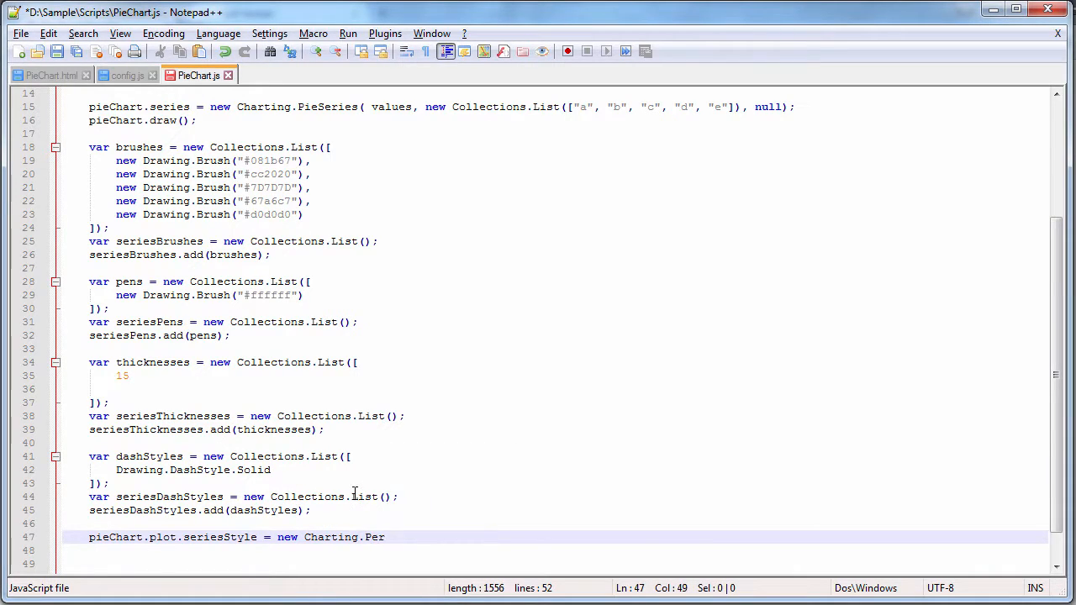
pyautogui.write('ElementSe')
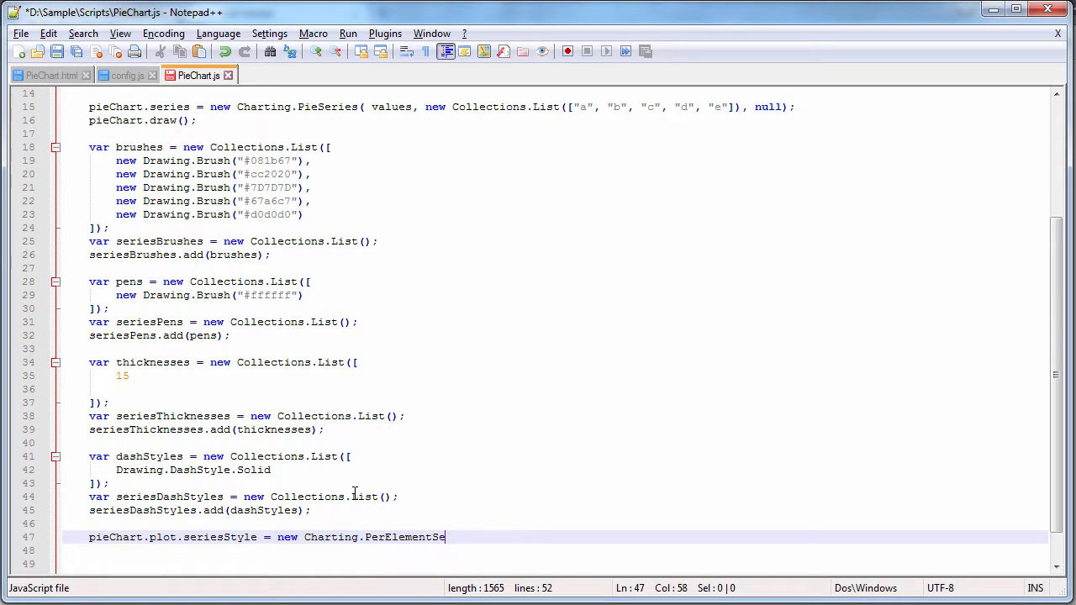
pyautogui.write('riesStyle()')
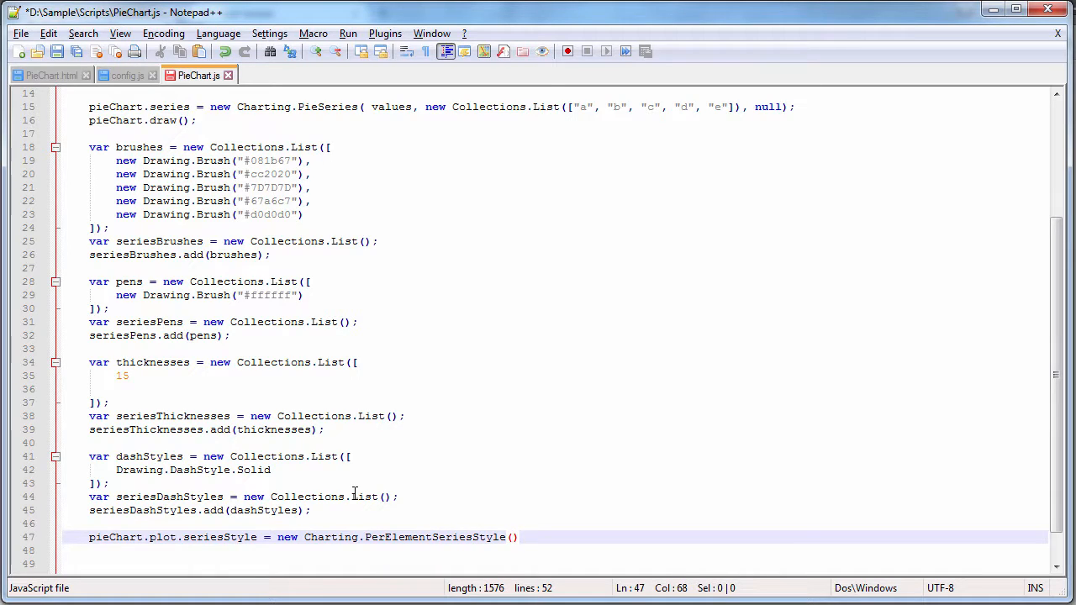
pyautogui.write(';')
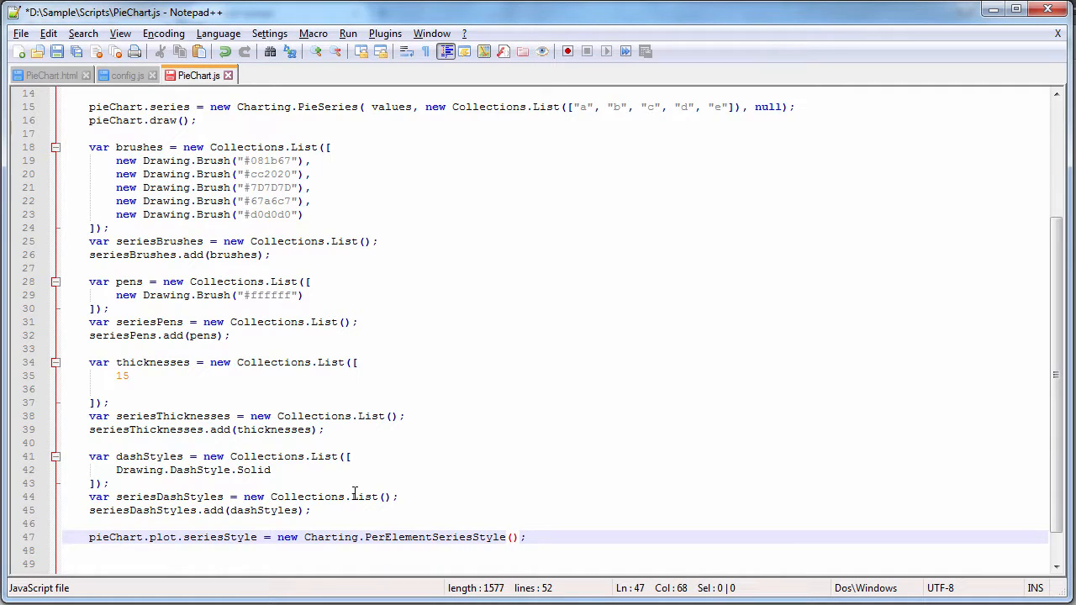
# Fill its arguments with seriesBrushes, seriesPens and seriesThicknesses.
pyautogui.write('seriesBrushes')
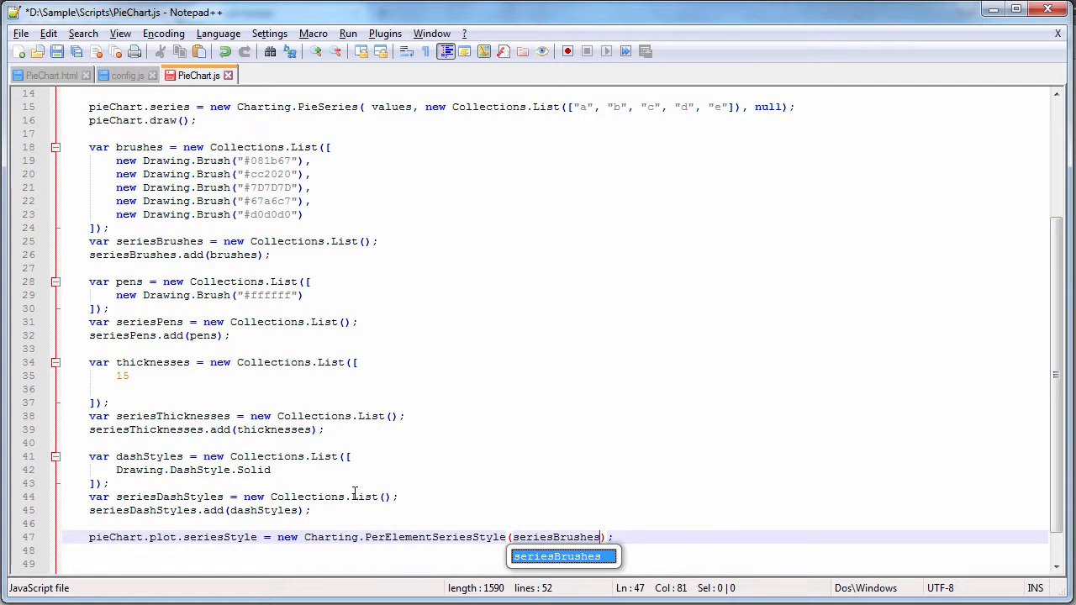
pyautogui.write(', seriesPens,')
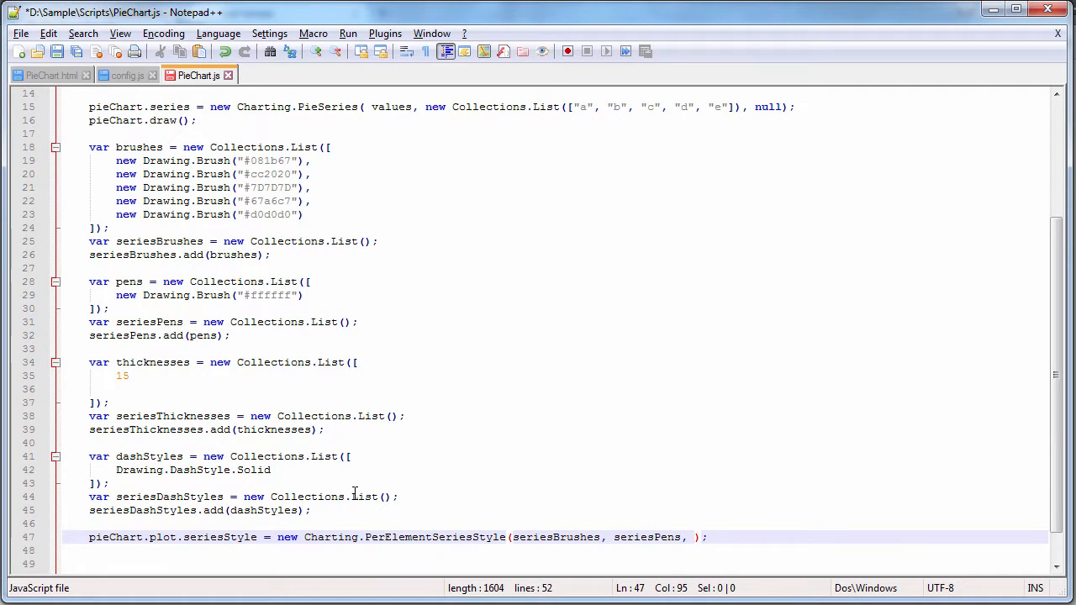
pyautogui.write('seriesThicknesses,')
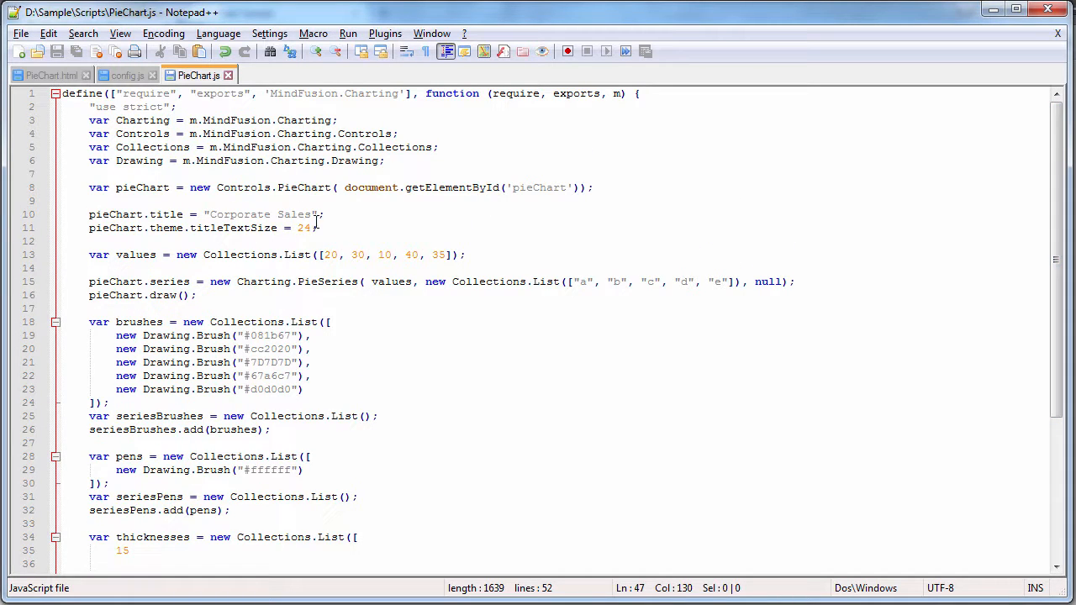
# Add pieChart.theme.dataLabelsFontSize = 20; and start the next pieChart line.
pyautogui.write('pieChart.theme.c')
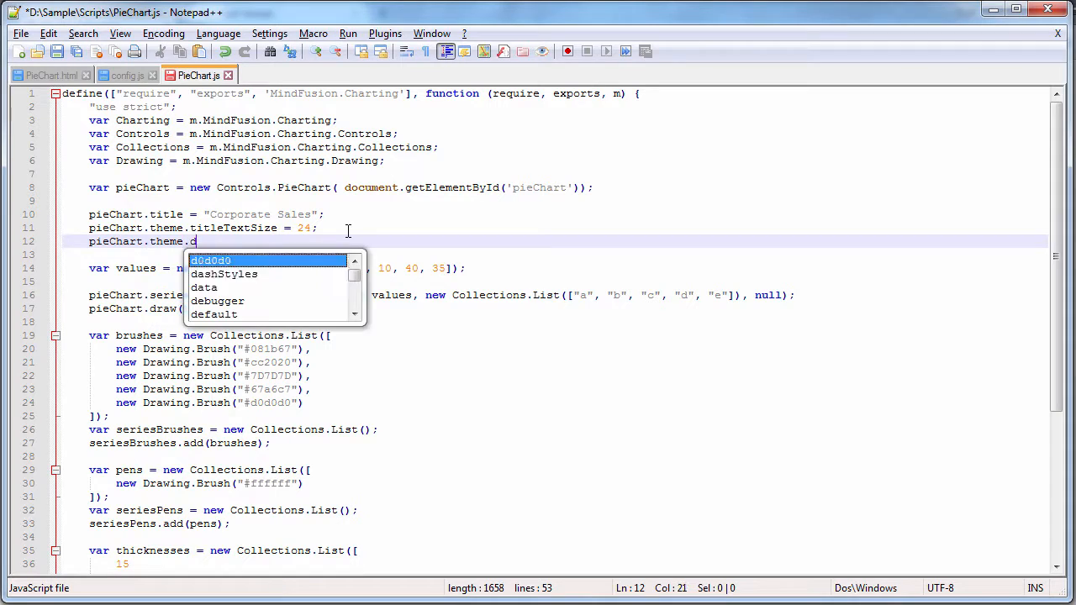
pyautogui.write('ataLabelsFonts')
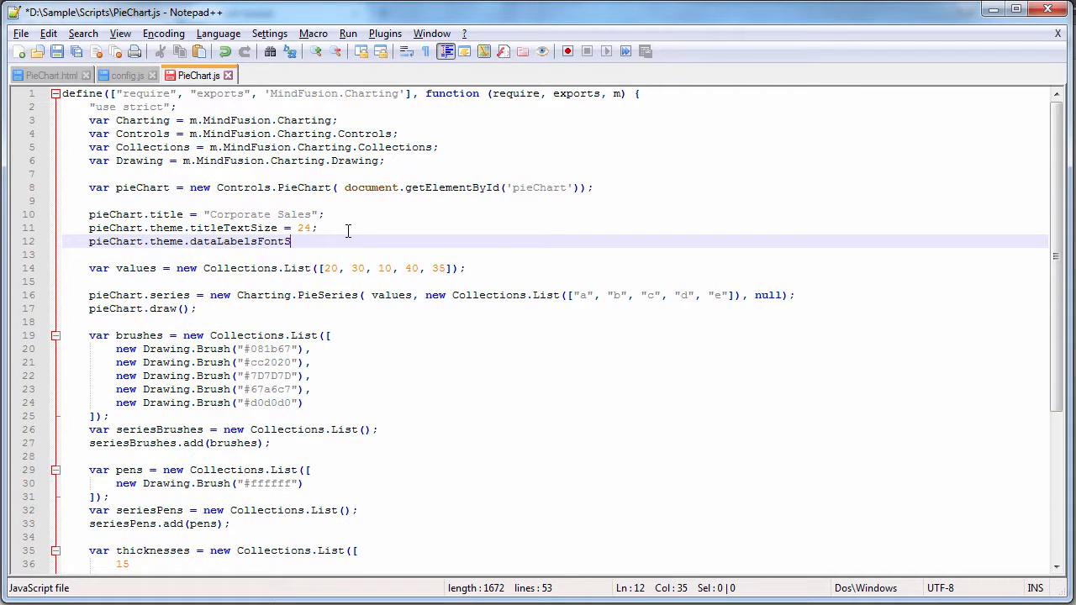
pyautogui.write('Size = 20')
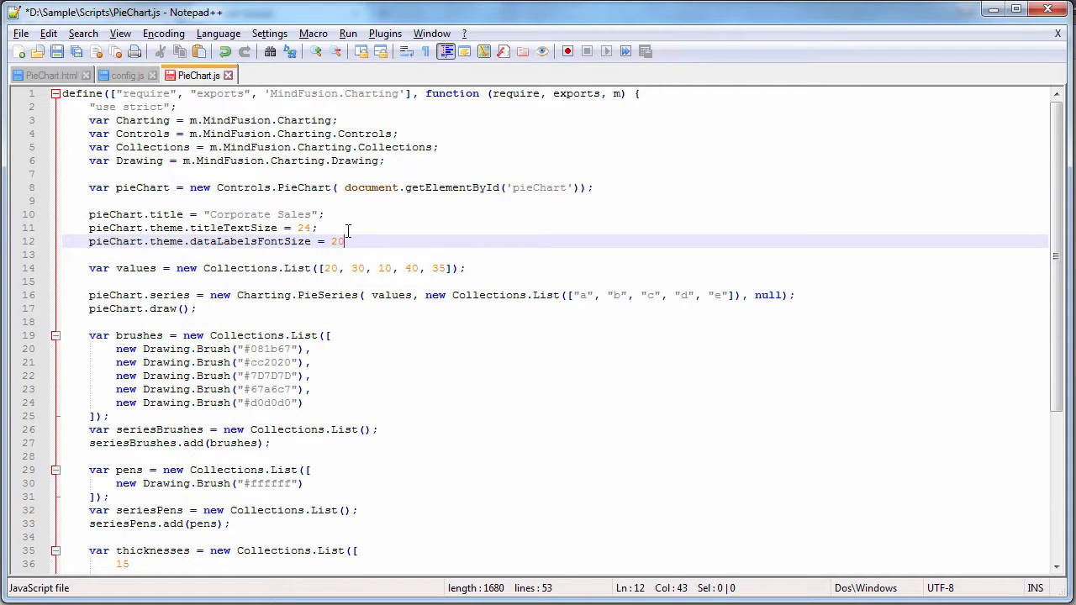
pyautogui.write('pieChart.legendTitle')
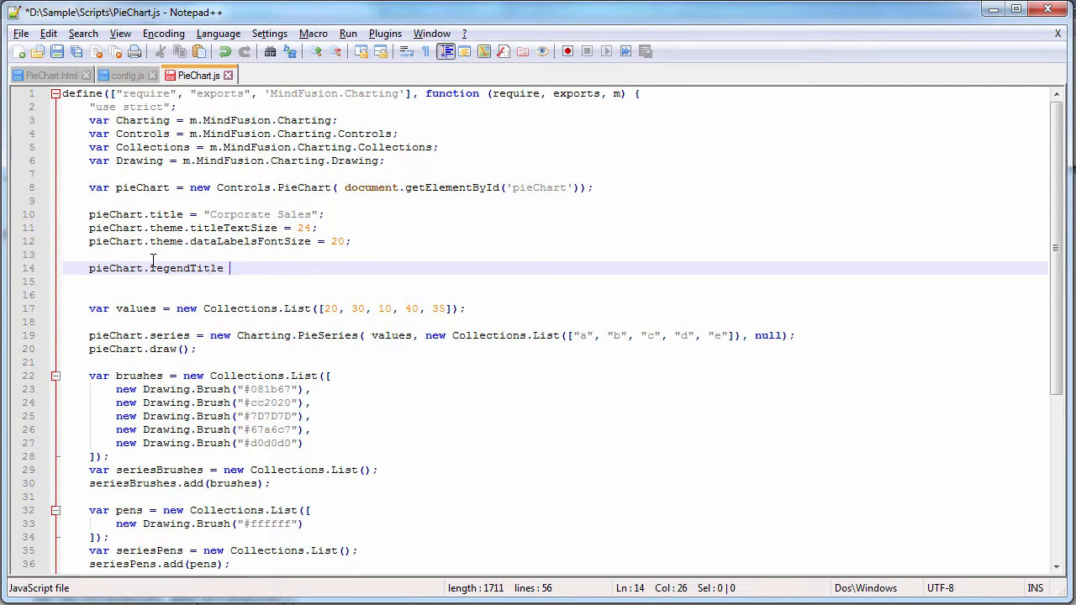
# Assign legendTitle "Period" and legendBackground as a new Drawing.Brush("#ffffff").
pyautogui.write('= "Period";')
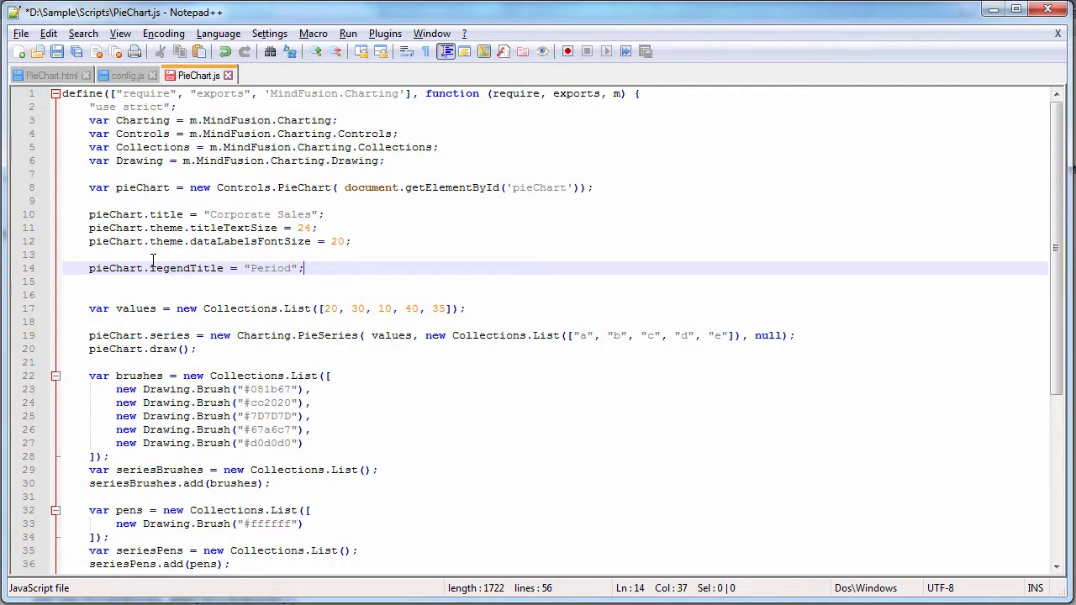
pyautogui.write('pieChart.t')
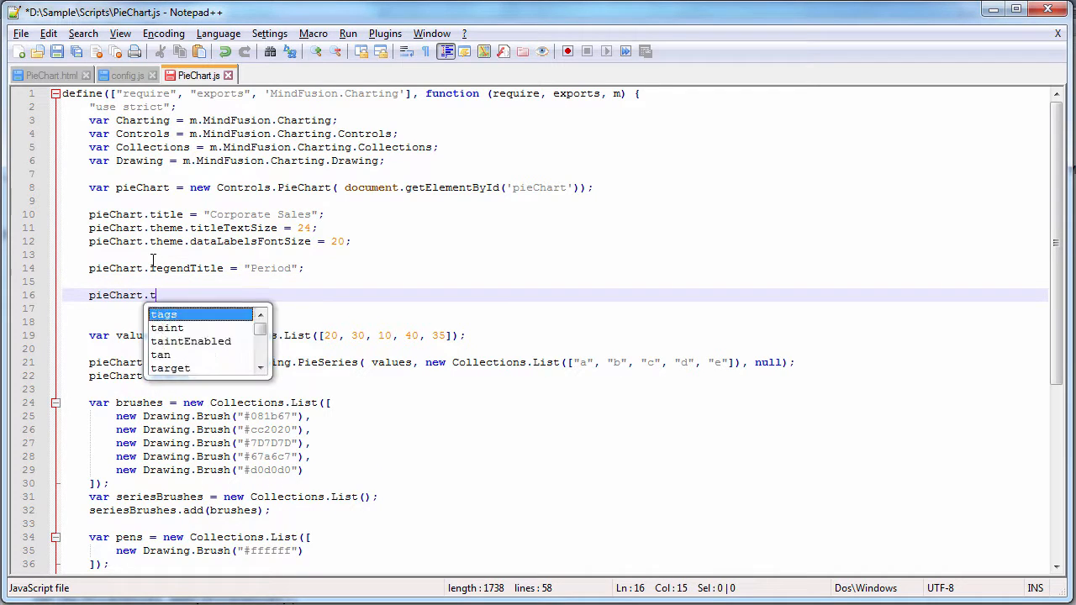
pyautogui.write('heme.legendBac')
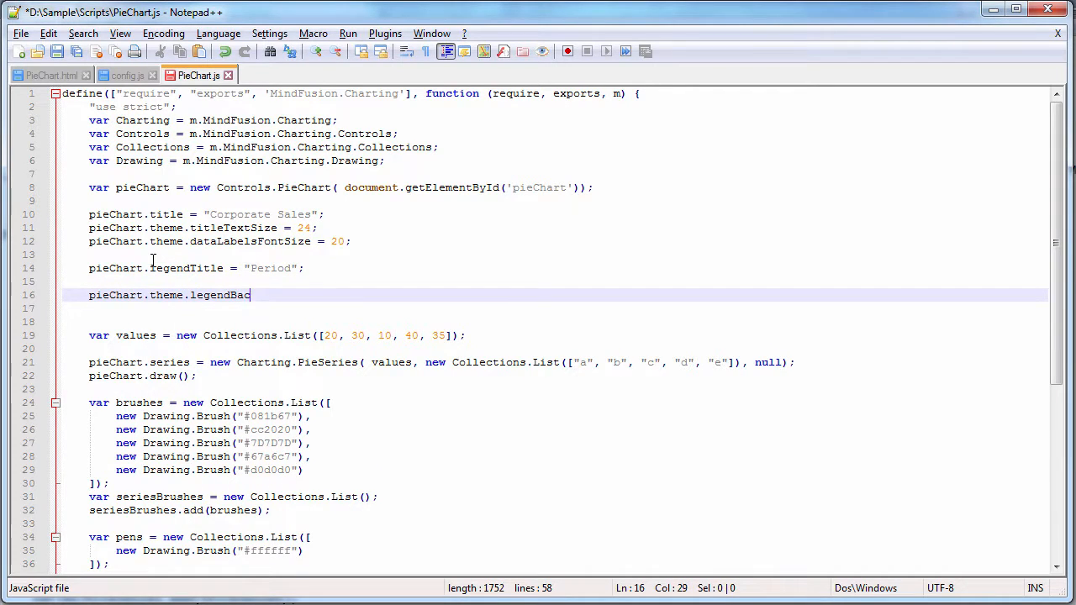
pyautogui.write('kground = new Drawing.Brush("#");')
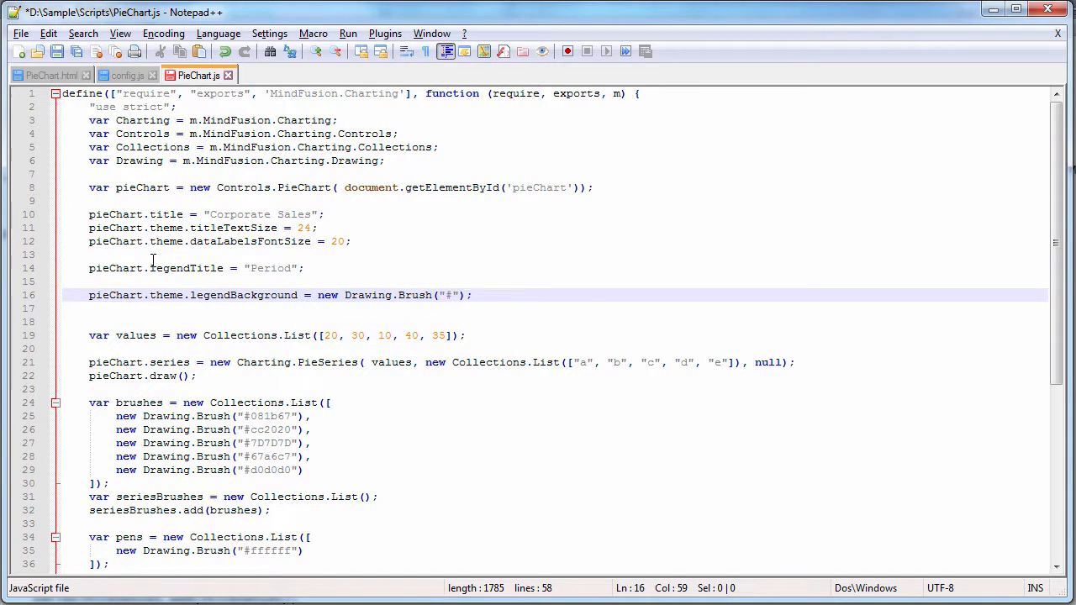
pyautogui.write('ffffff')
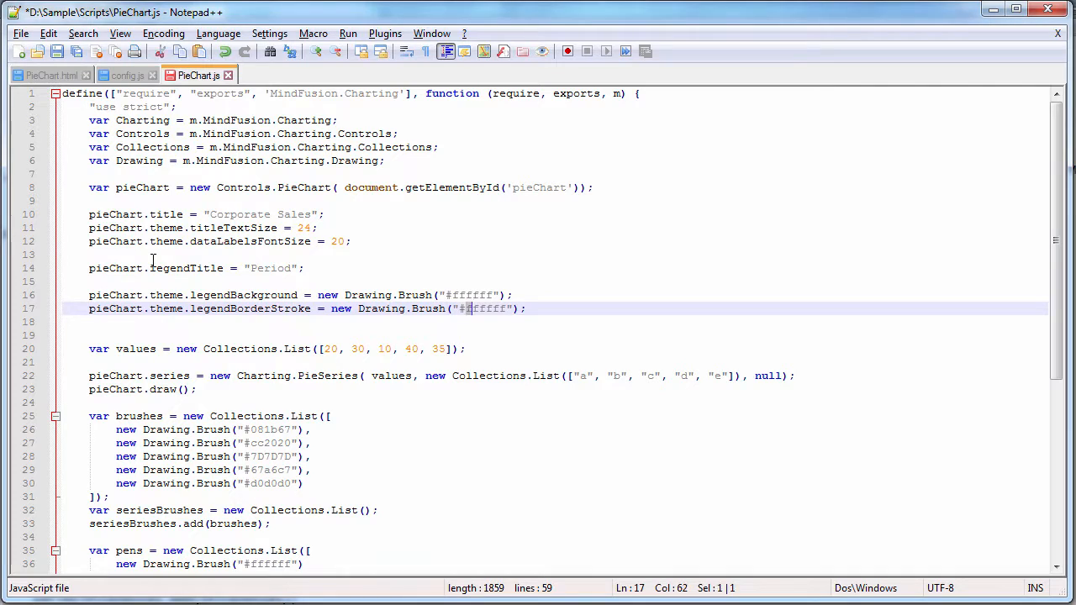
# Set legendBorderStroke #cecece, legendBorderStrokeThickness 1.0 and legendTitleFontSize 16.
pyautogui.write('cecece')
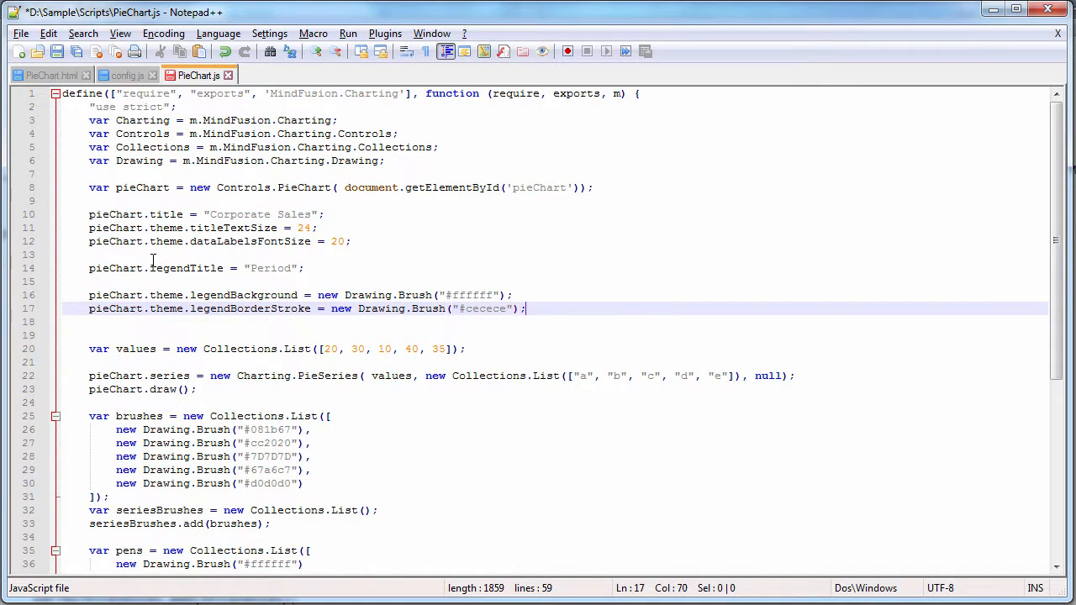
pyautogui.write('pieChart.theme.legendBackground = new Drawing.Brush("#ffffff");')
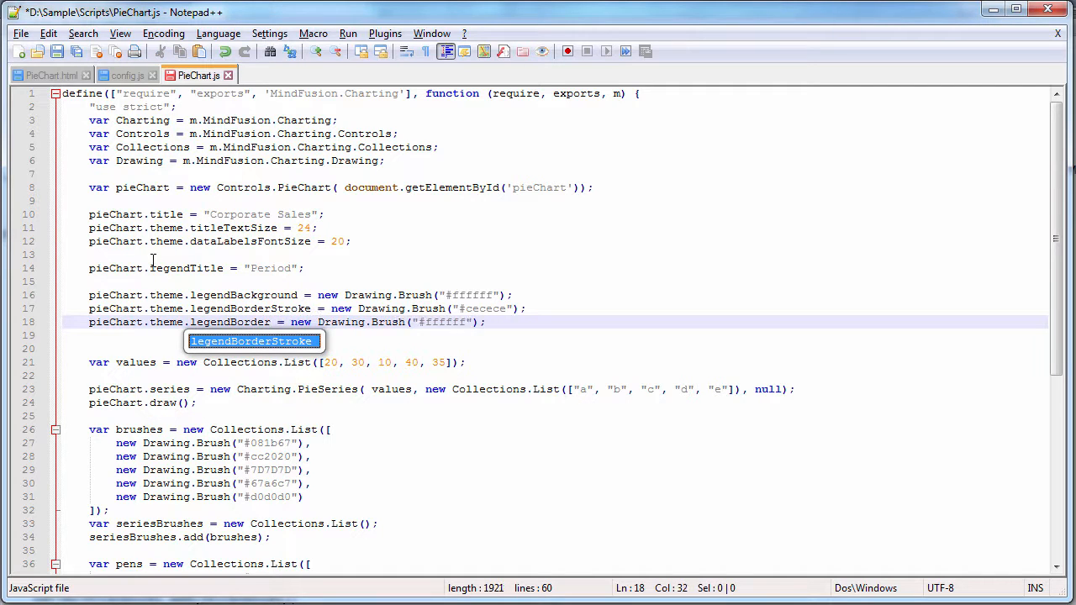
pyautogui.write('Thickness')
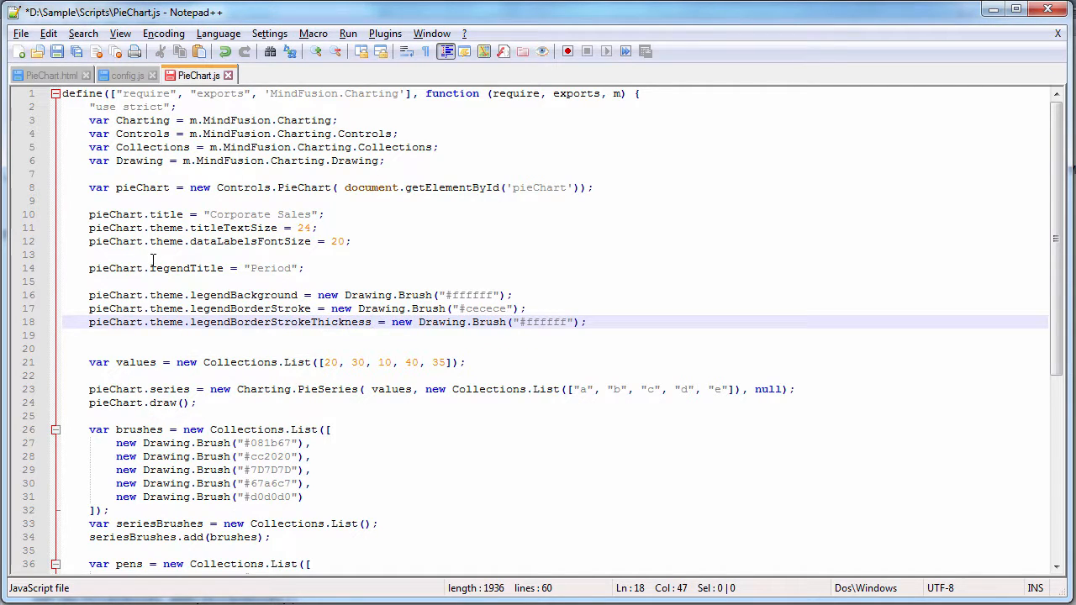
pyautogui.write('1.')
pyautogui.click(555, 337)
pyautogui.write('pieChart.theme.legendTitleFontSize = 16')
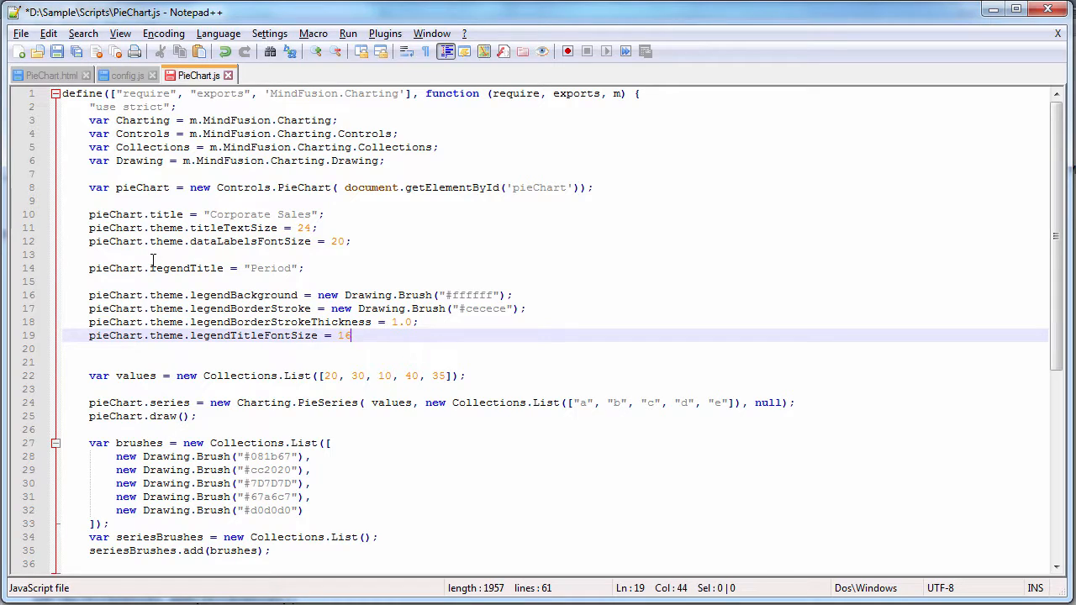
pyautogui.write(';')
pyautogui.write('pie')
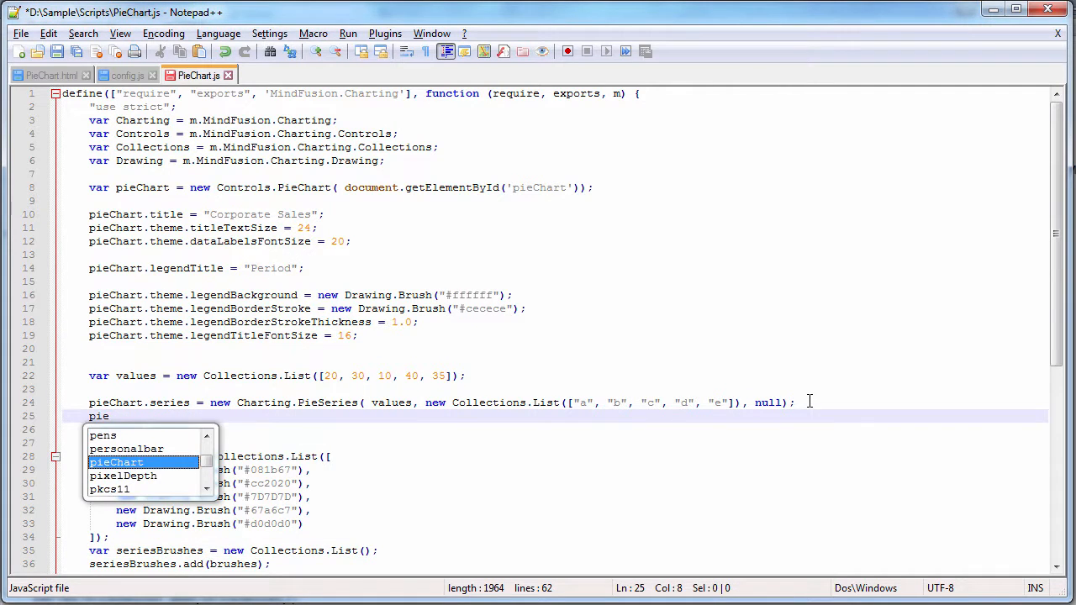
# Start a pieChart.series.title assignment below the series definition.
pyautogui.write('Chart.series.titl')
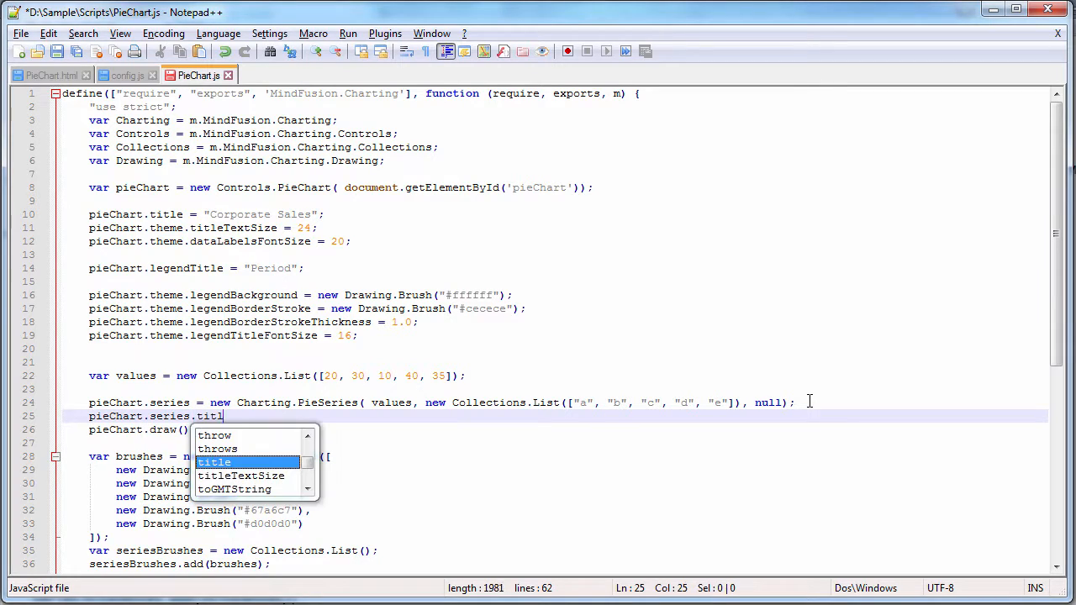